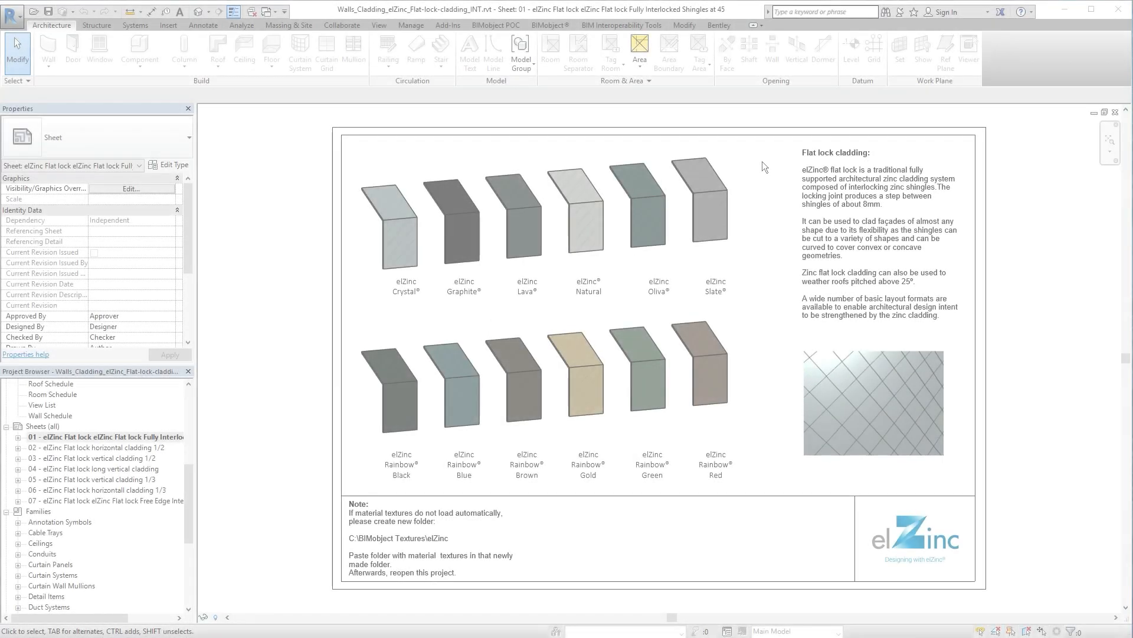
Show sheet 07 with the Free Edge Interlocked Shingles colour swatches via the Project Browser
double_click(99, 447)
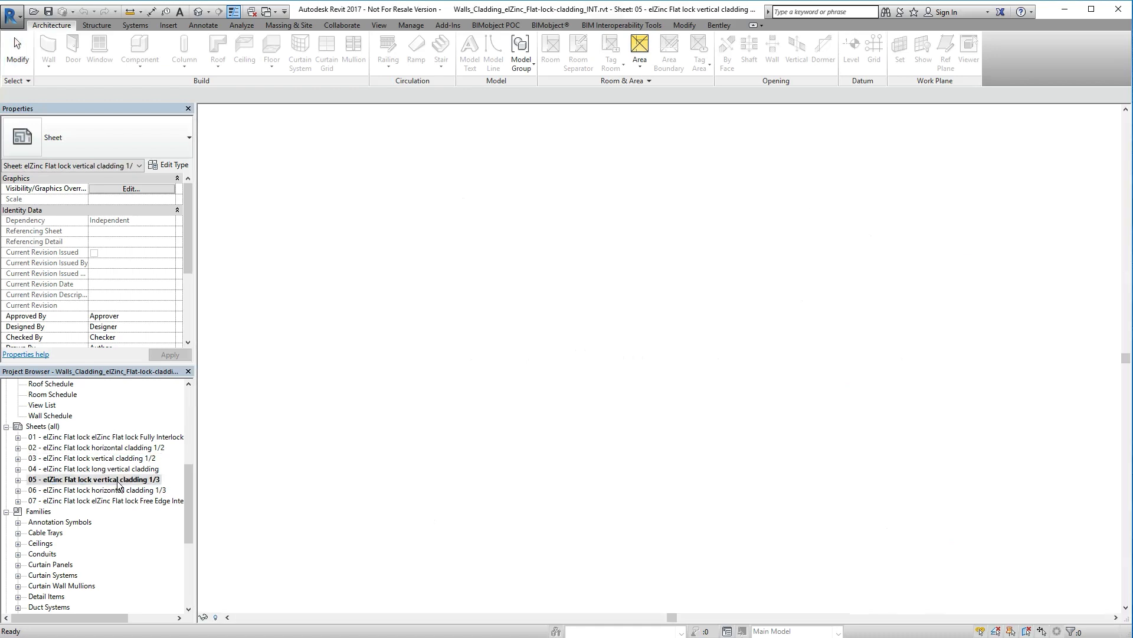
double_click(105, 499)
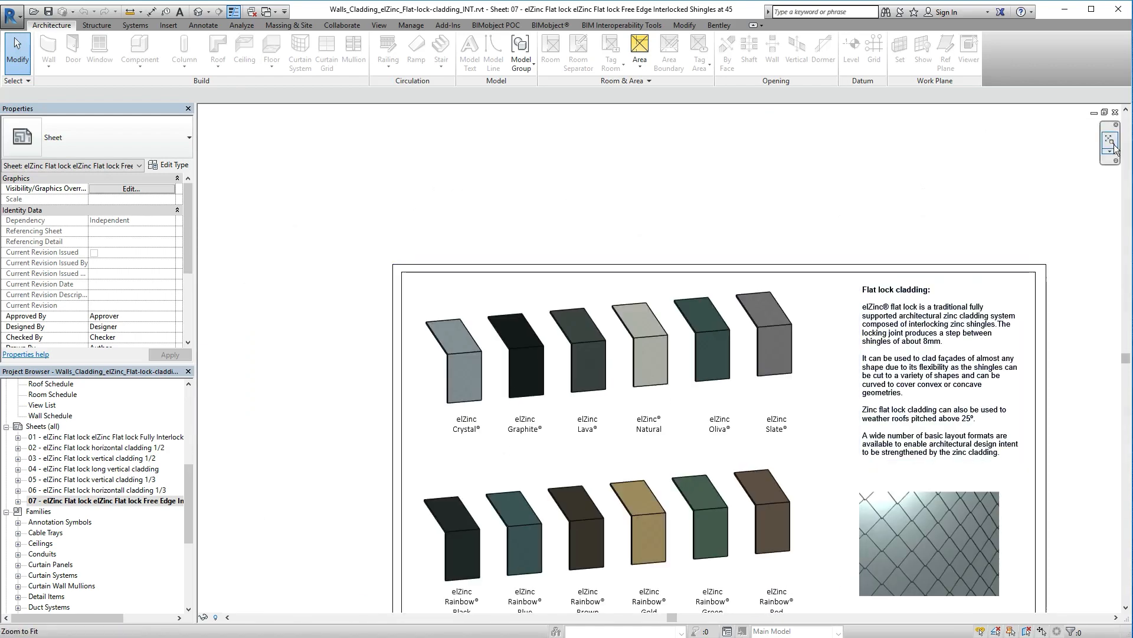
In the 3D view, start walls of type Free-Edge-Interlocked-cladding_Crystal and set the first point
double_click(90, 564)
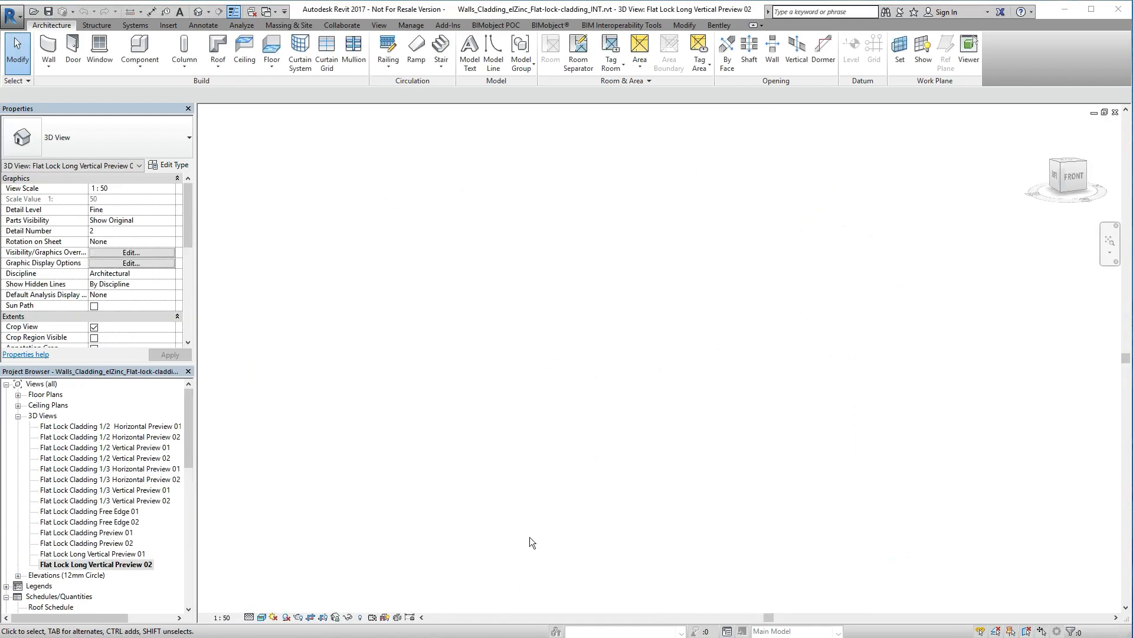
left_click(47, 48)
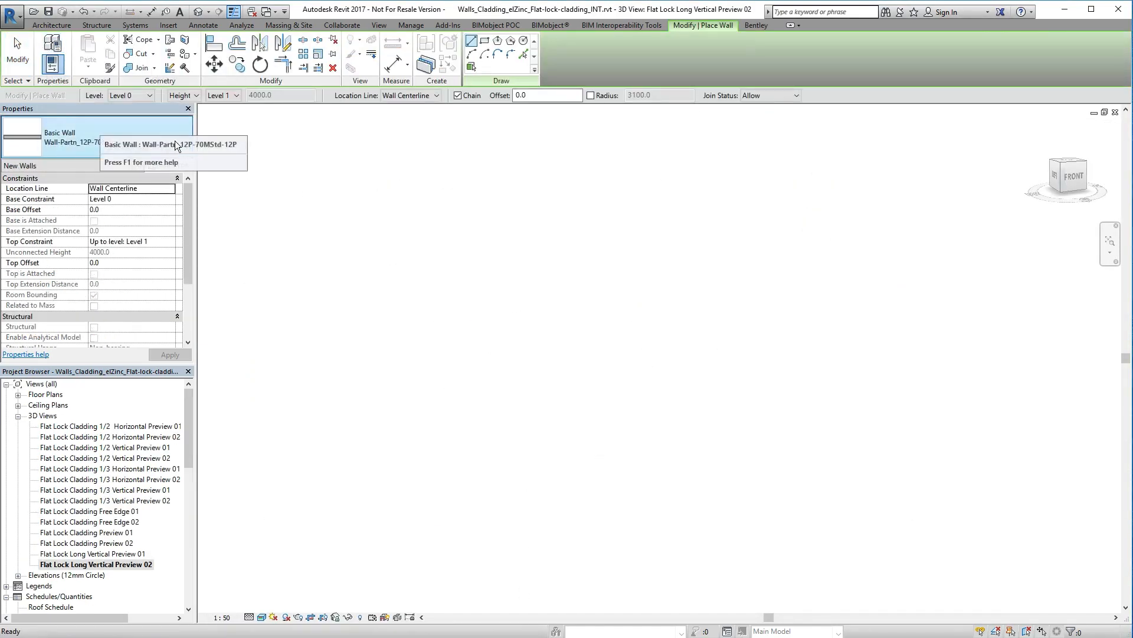
left_click(188, 137)
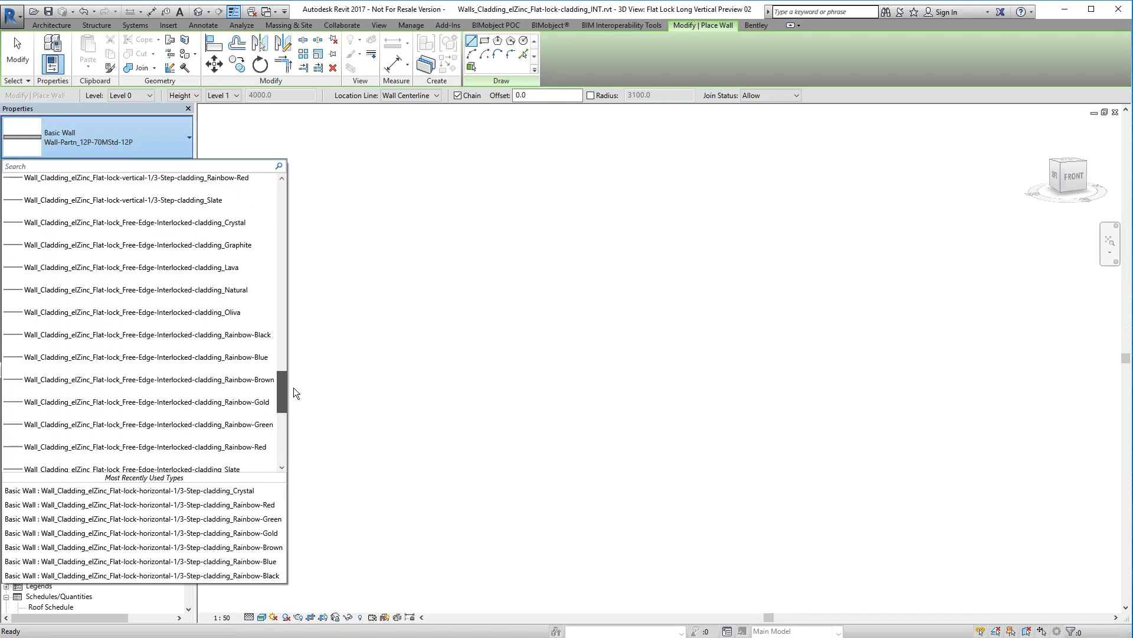
left_click(133, 222)
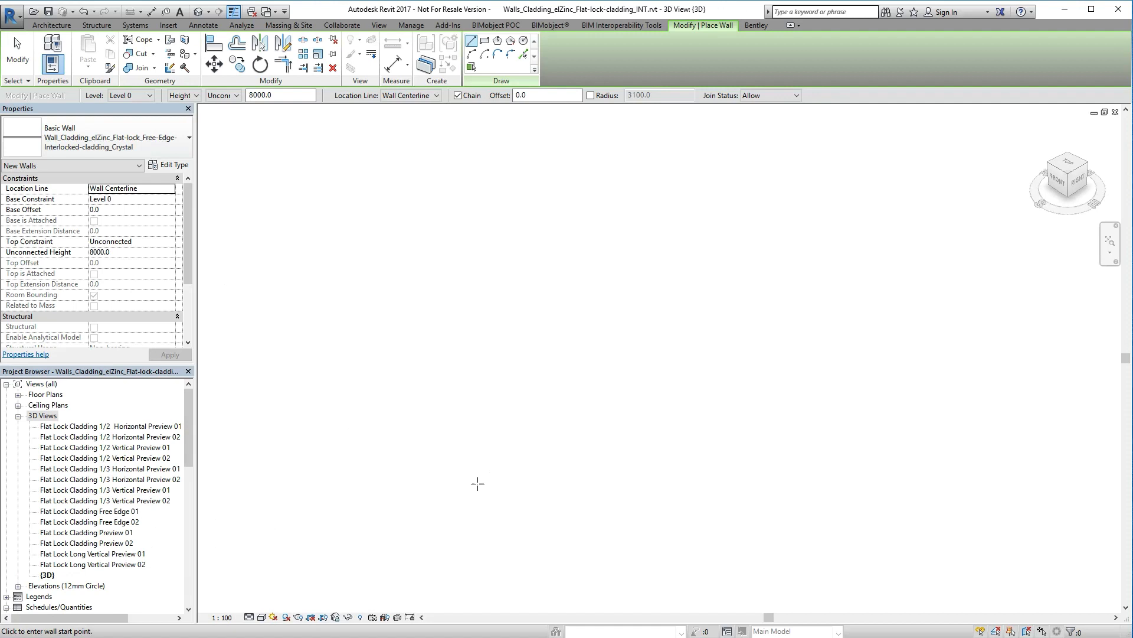
left_click(445, 533)
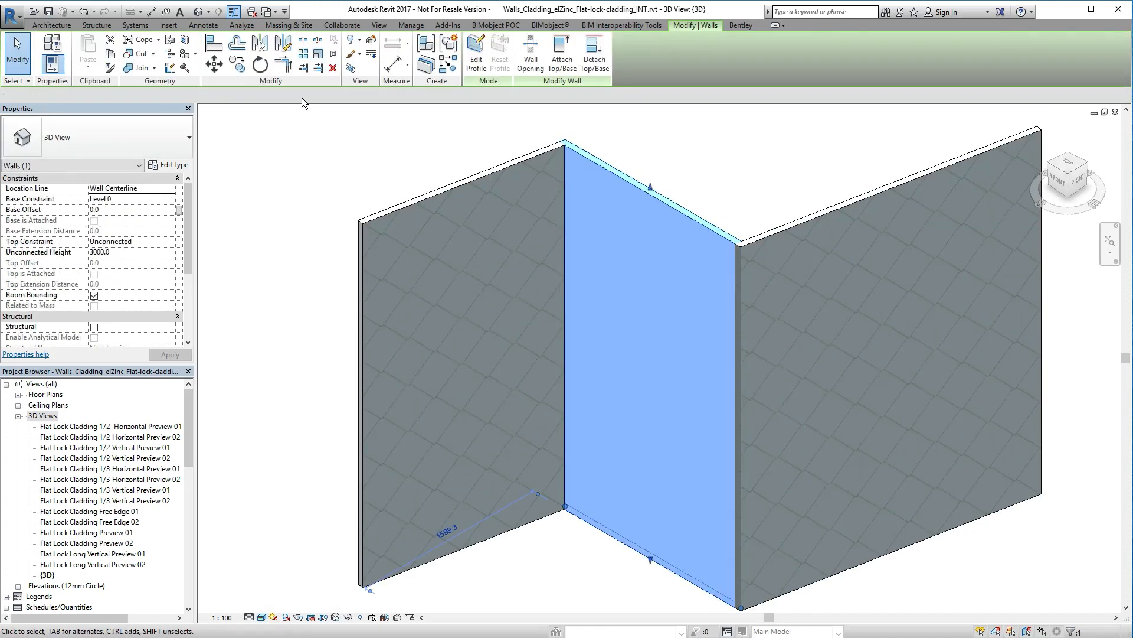
Inspect the Crystal wall type's zinc finish layer material in the Material Browser
left_click(173, 165)
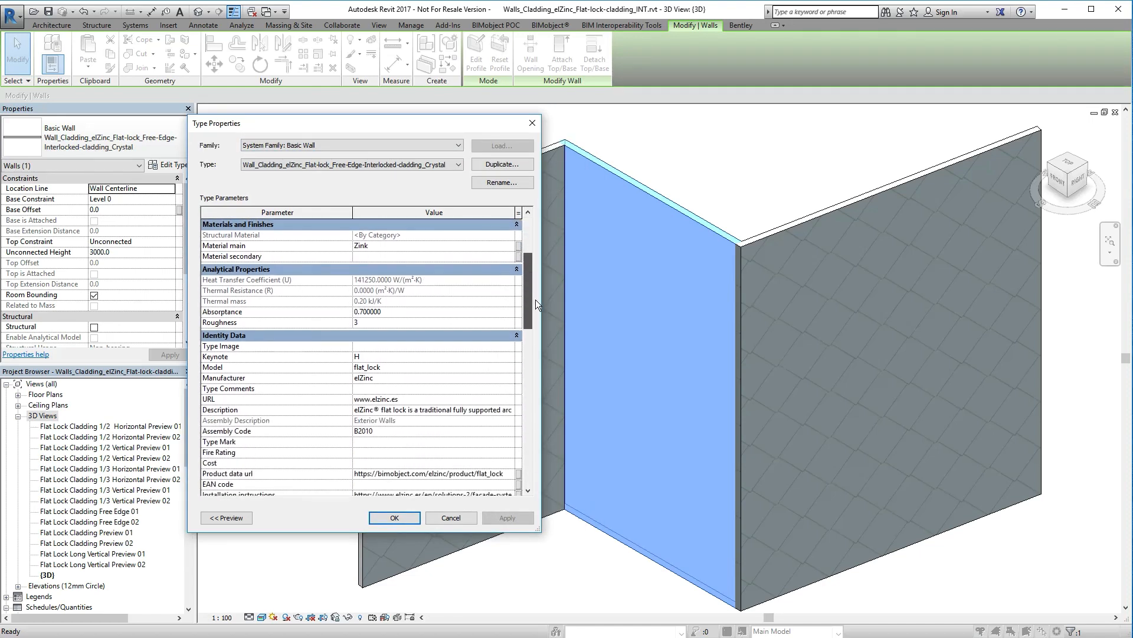
scroll("down", 3)
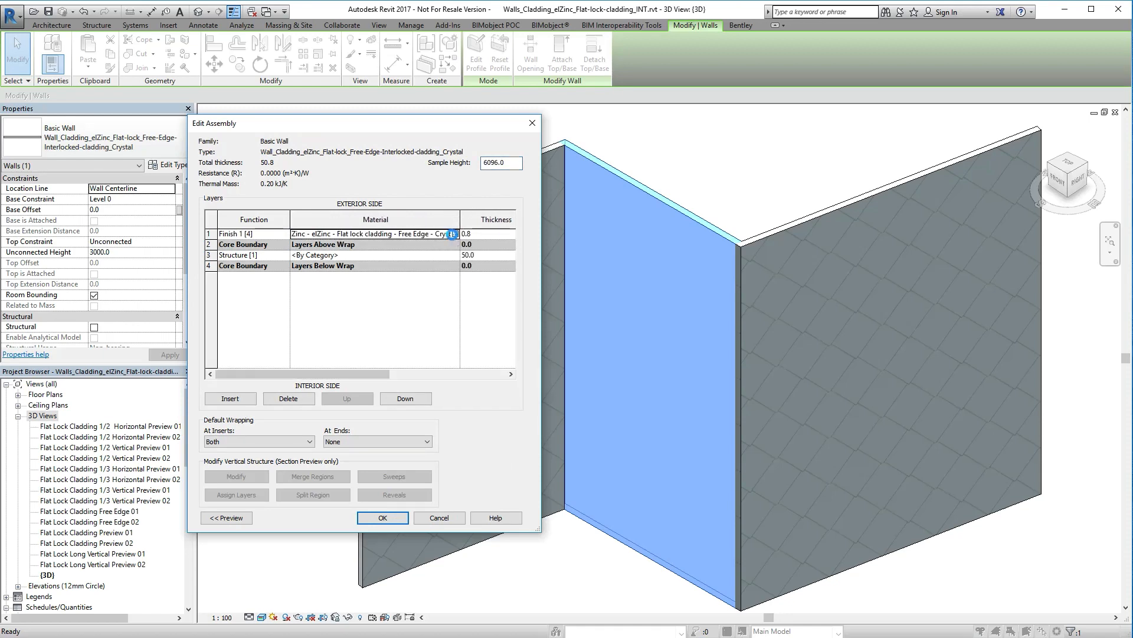
left_click(453, 233)
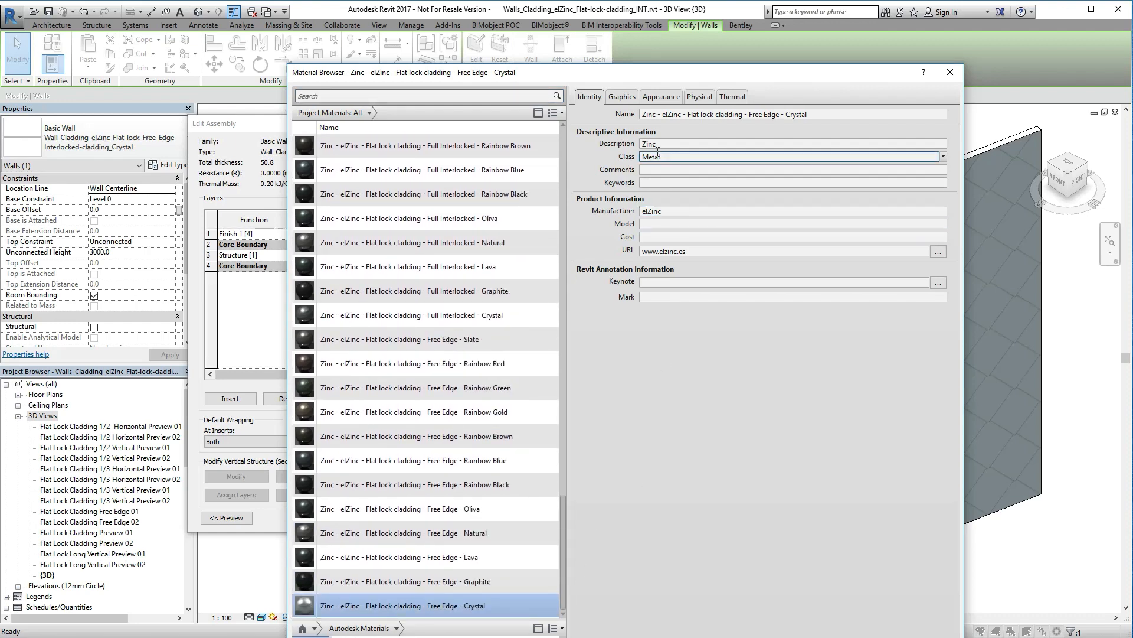
left_click(660, 96)
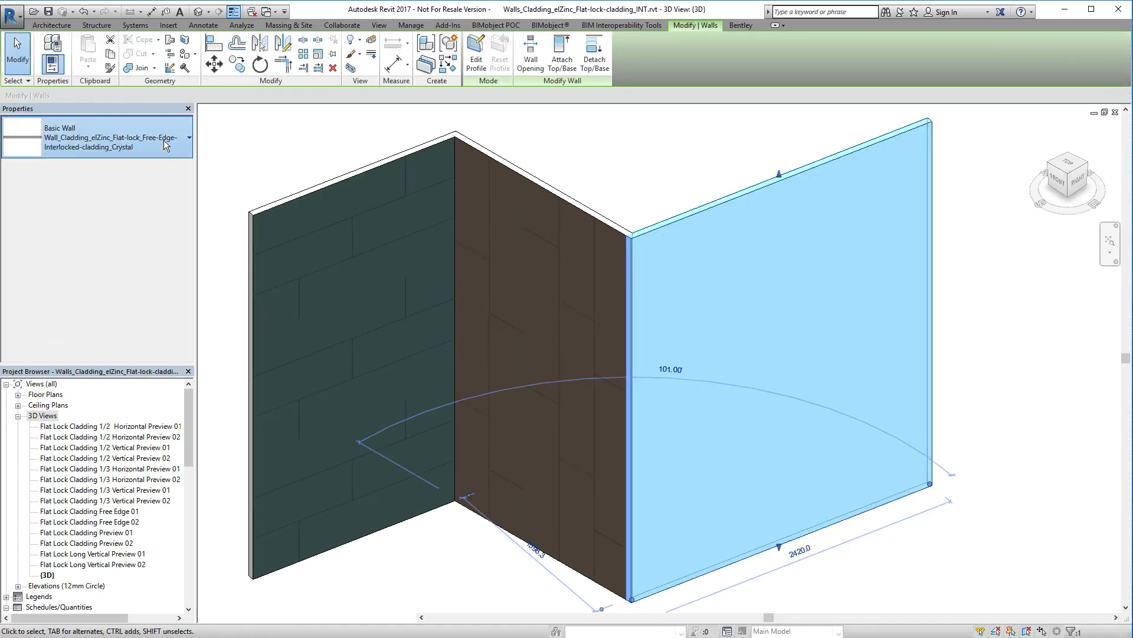
Bring up the wall type choices for the selected cladding wall
left_click(189, 137)
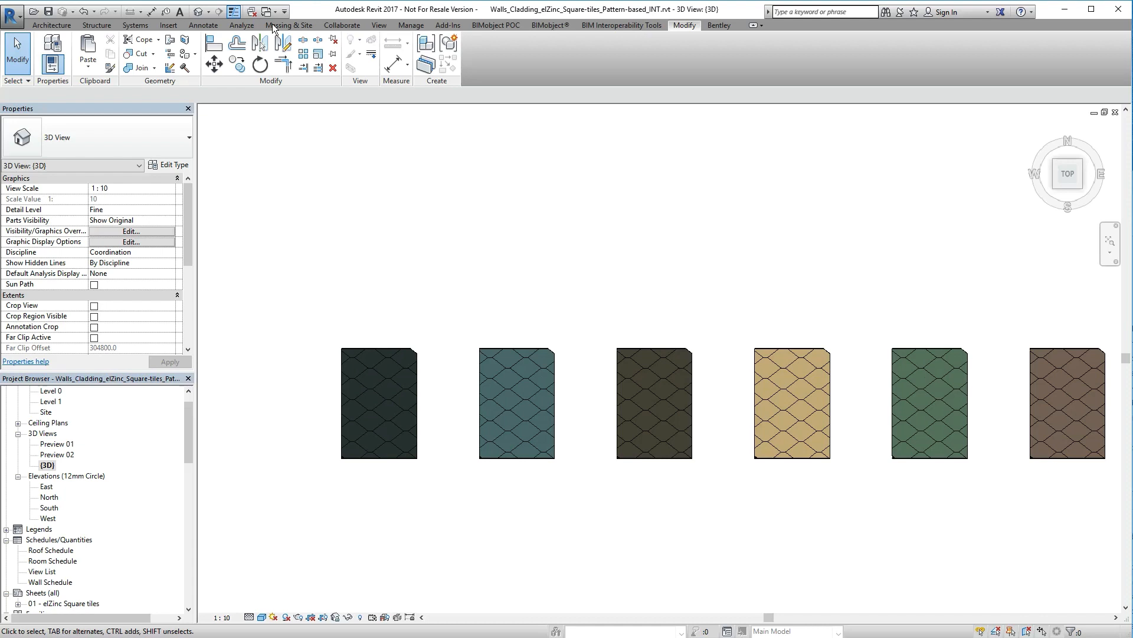
Switch windows to the 20190219_elZinc_Sample Project 3D view
left_click(283, 11)
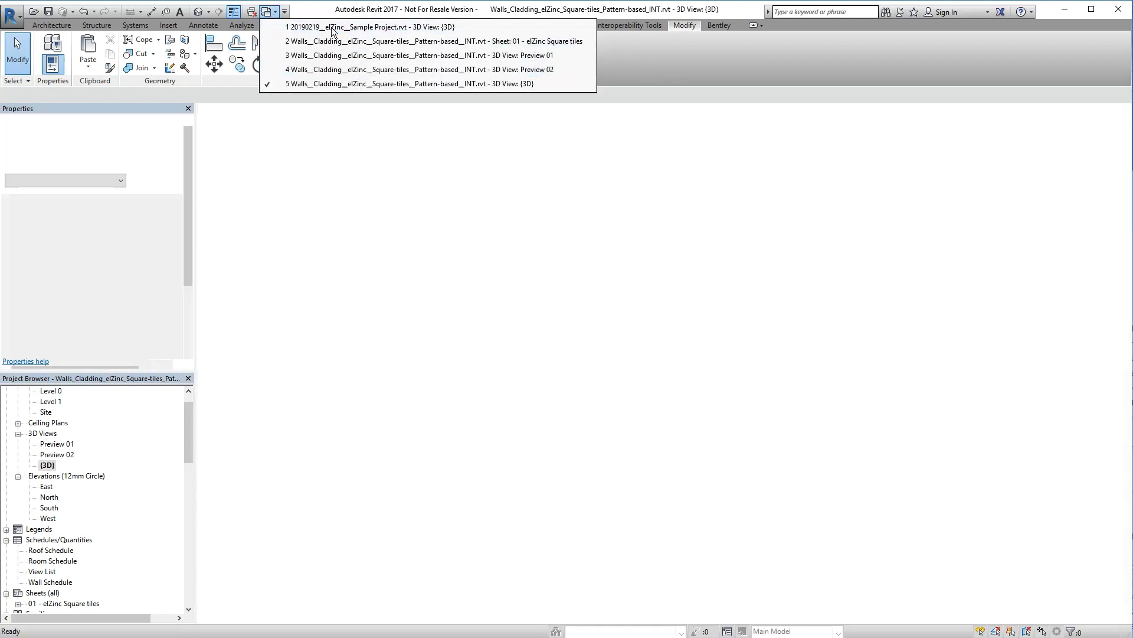
left_click(368, 27)
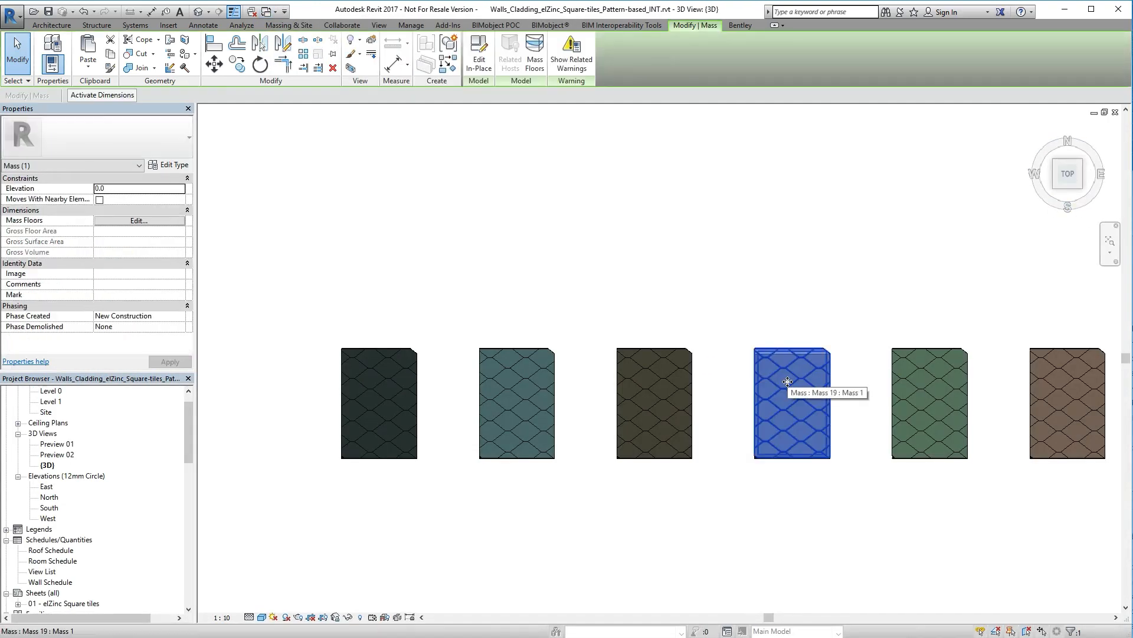
mouse_move(671, 152)
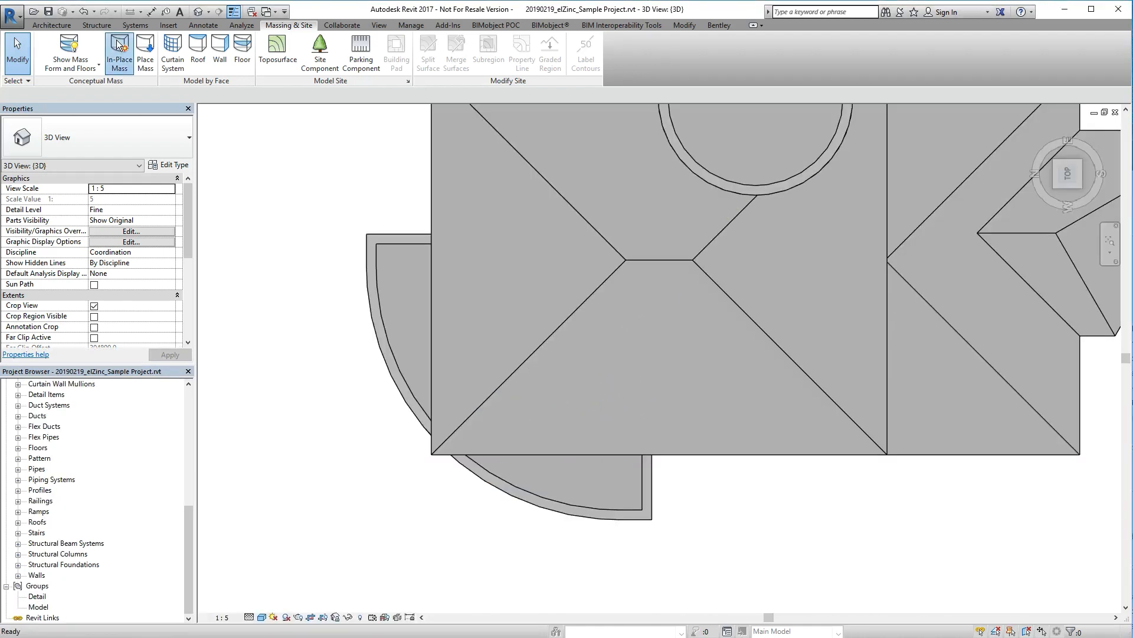
Start an in-place mass and choose the roof face as its work plane
left_click(118, 53)
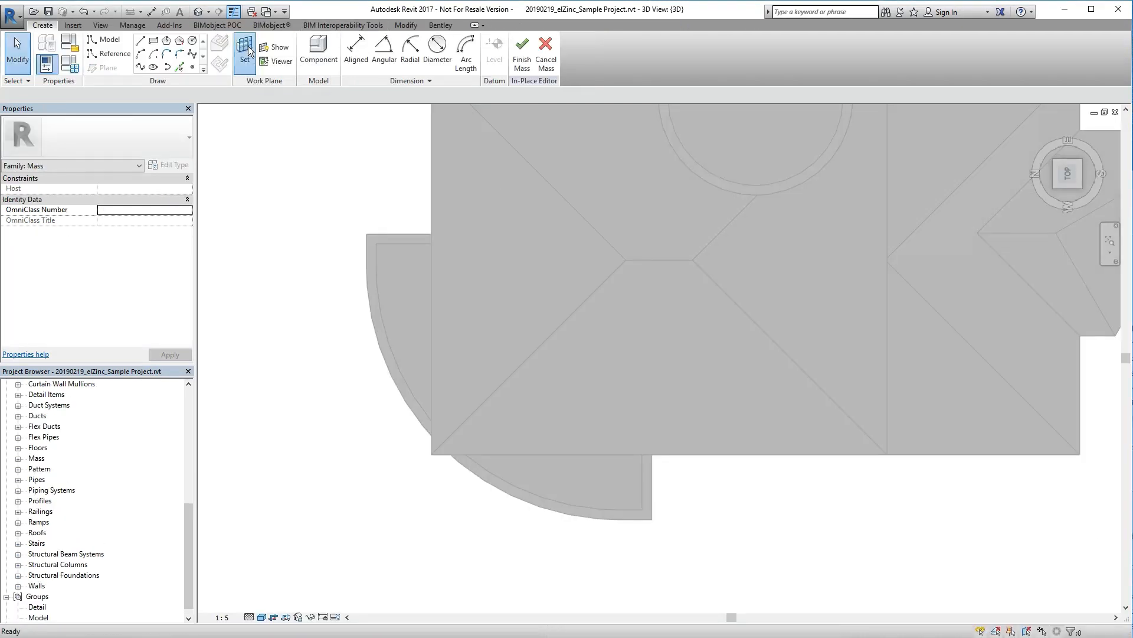
left_click(140, 46)
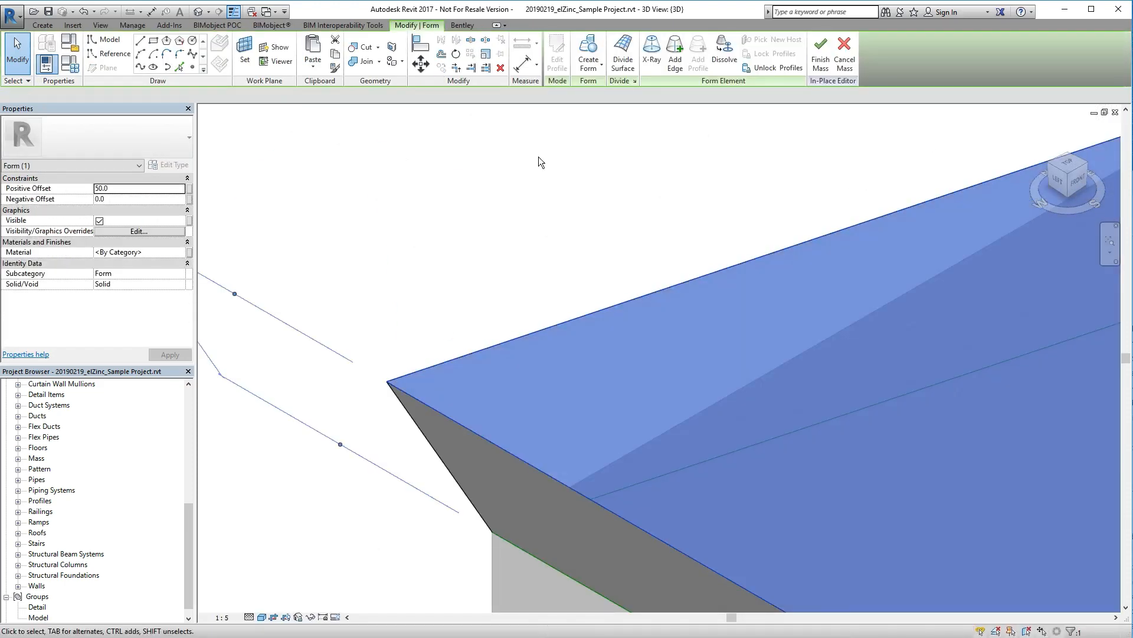
Divide the mass surface and apply the Rainbow Gold square tile pattern
left_click(622, 53)
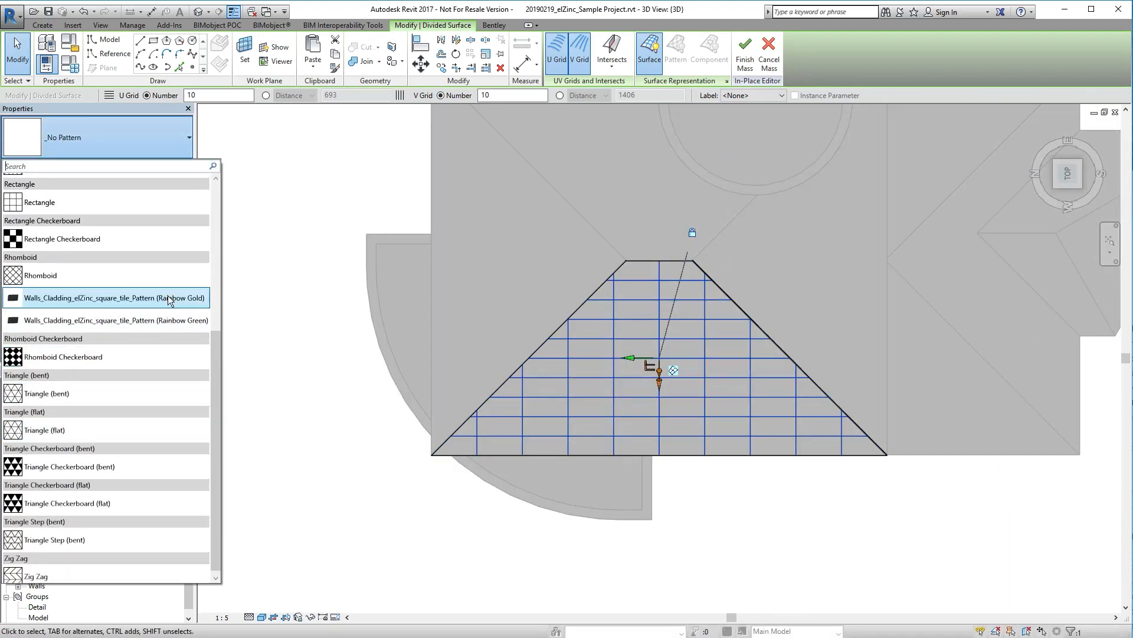
left_click(113, 297)
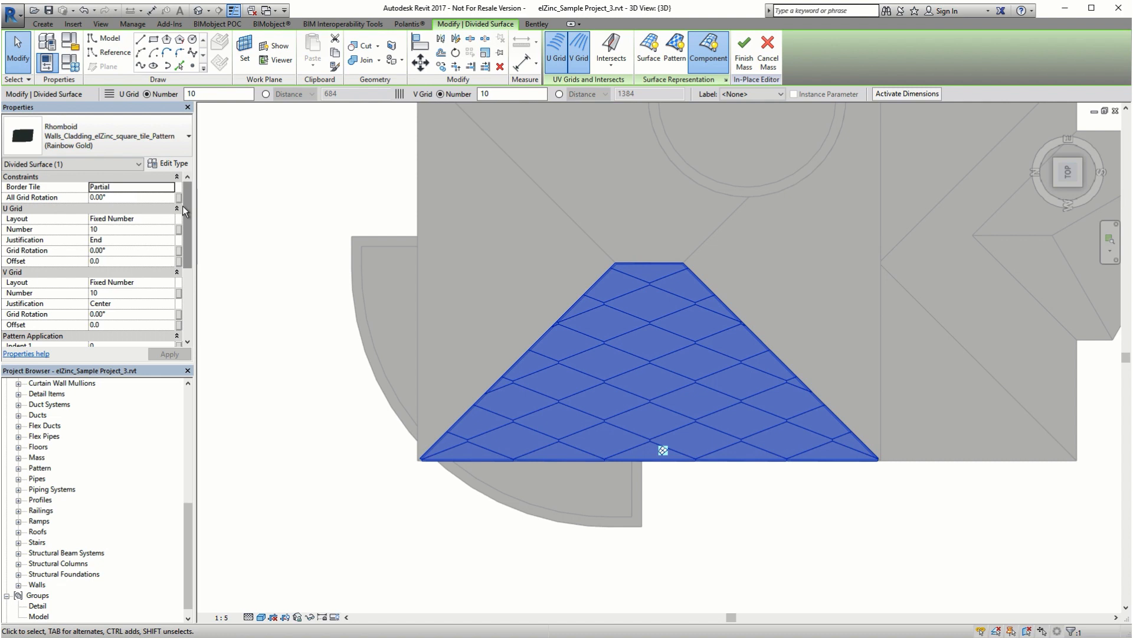
Lay out the U and V grids by fixed distance 260 and apply
left_click(131, 218)
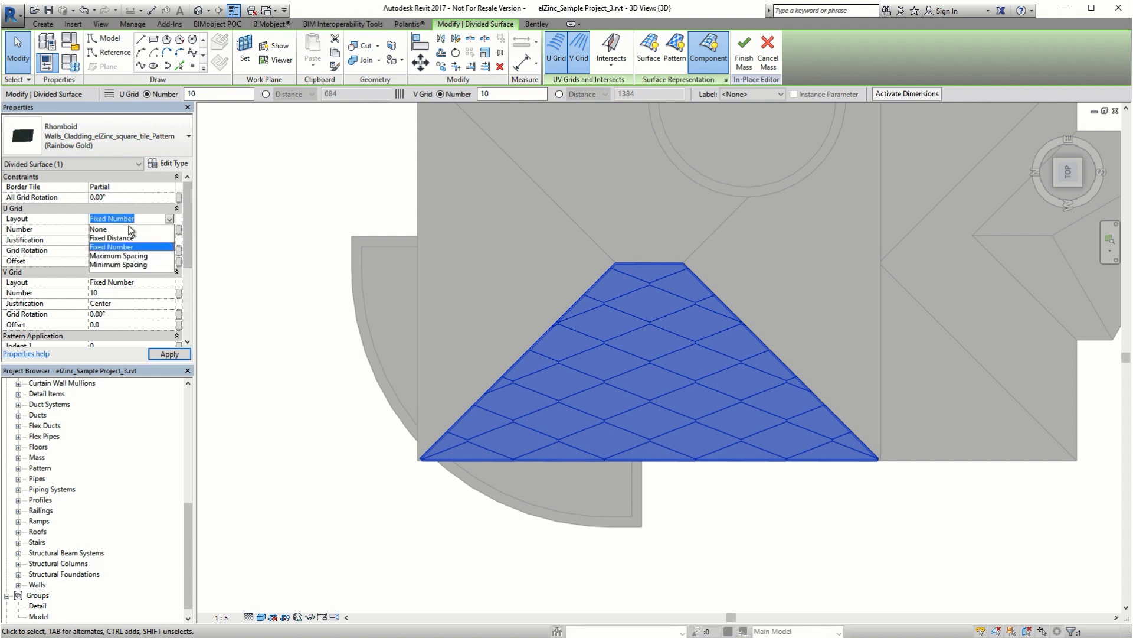
left_click(114, 237)
type("26")
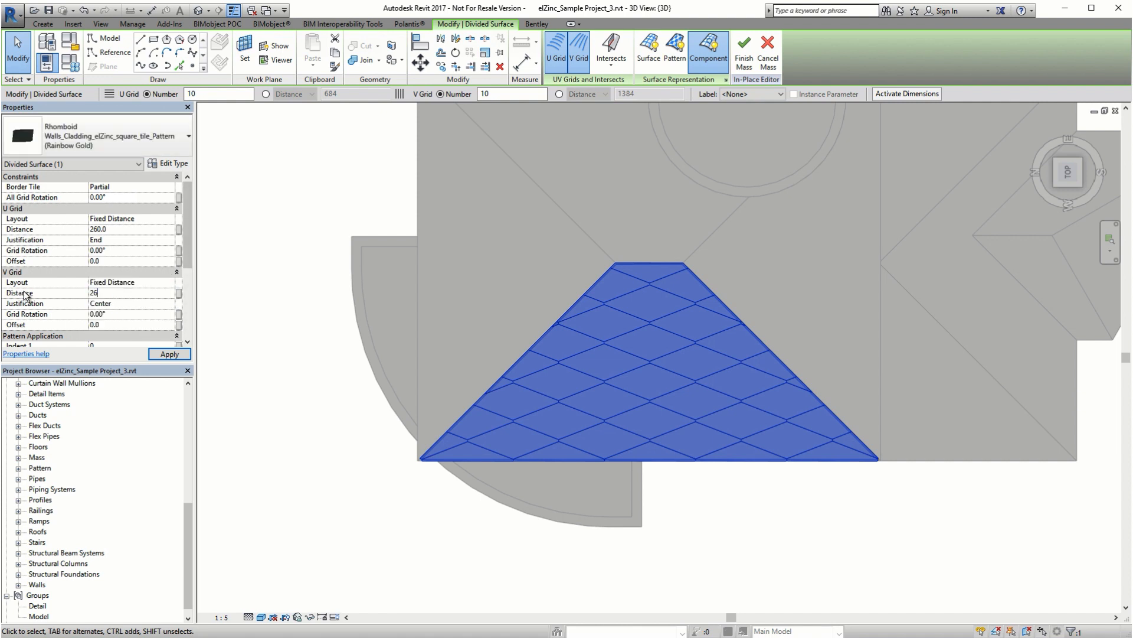
left_click(168, 354)
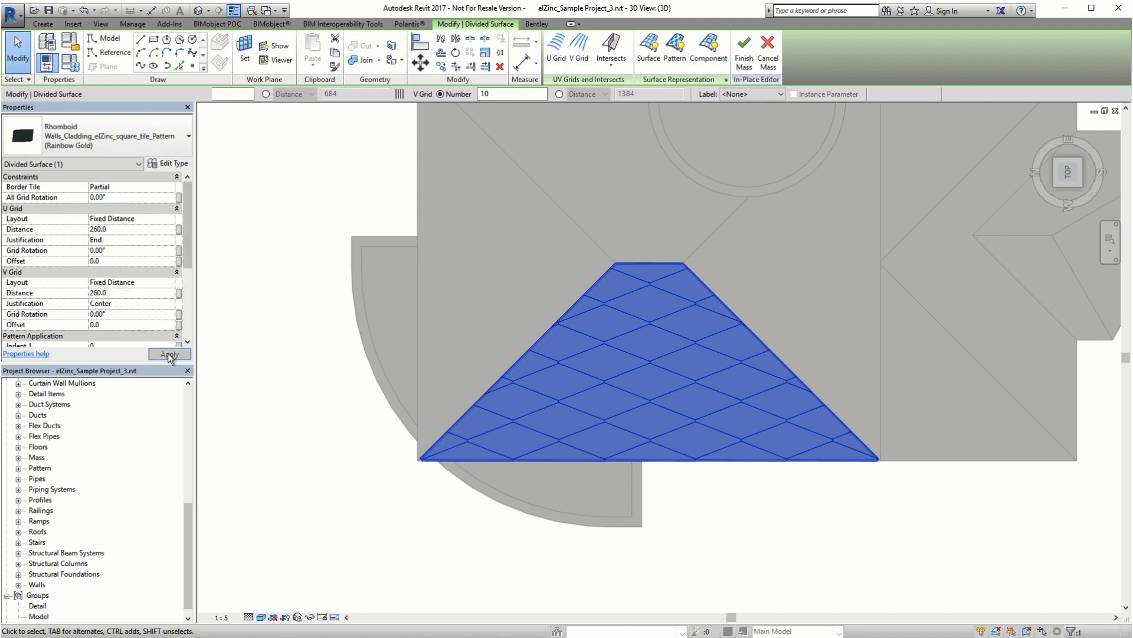
left_click(169, 354)
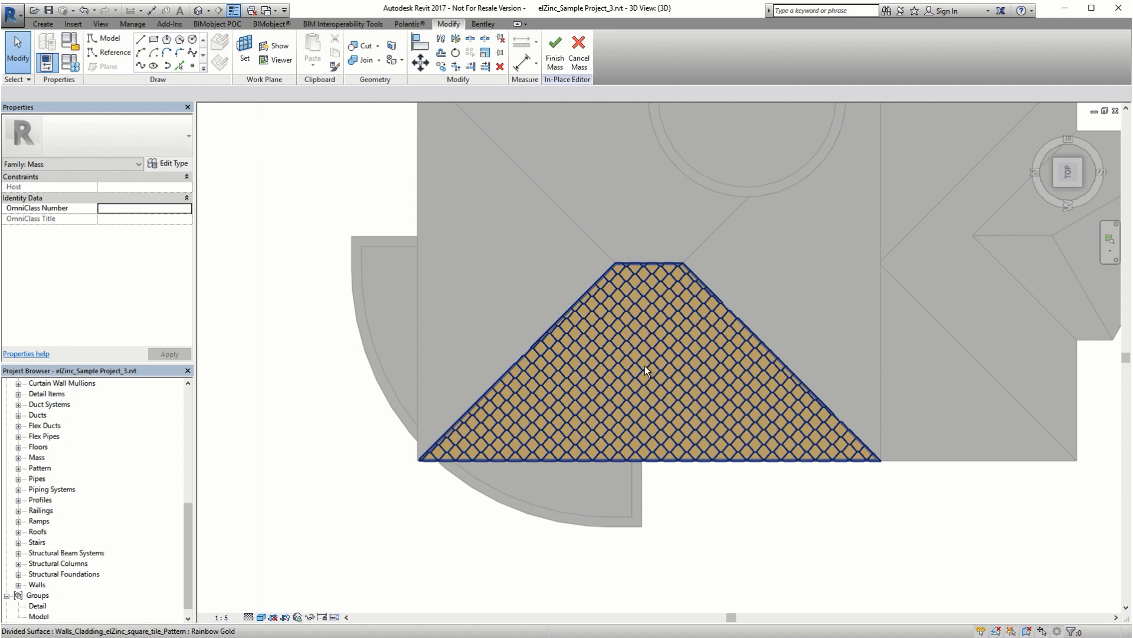
left_click(1068, 182)
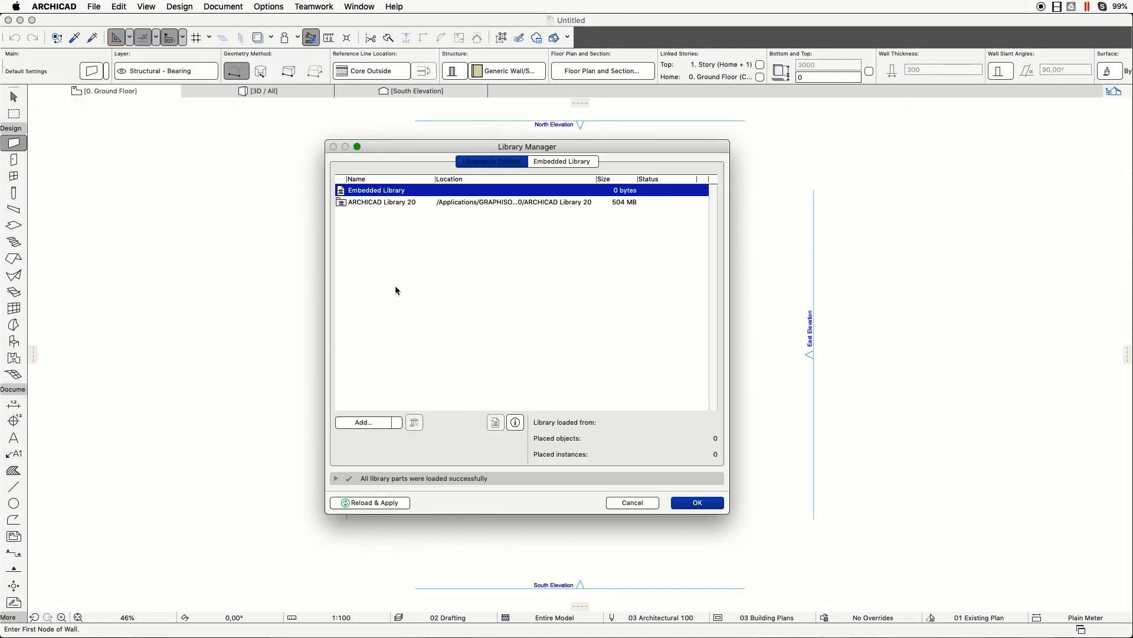
Add the elZinc angle-seam cladding .lcf file in Library Manager and select it
left_click(363, 423)
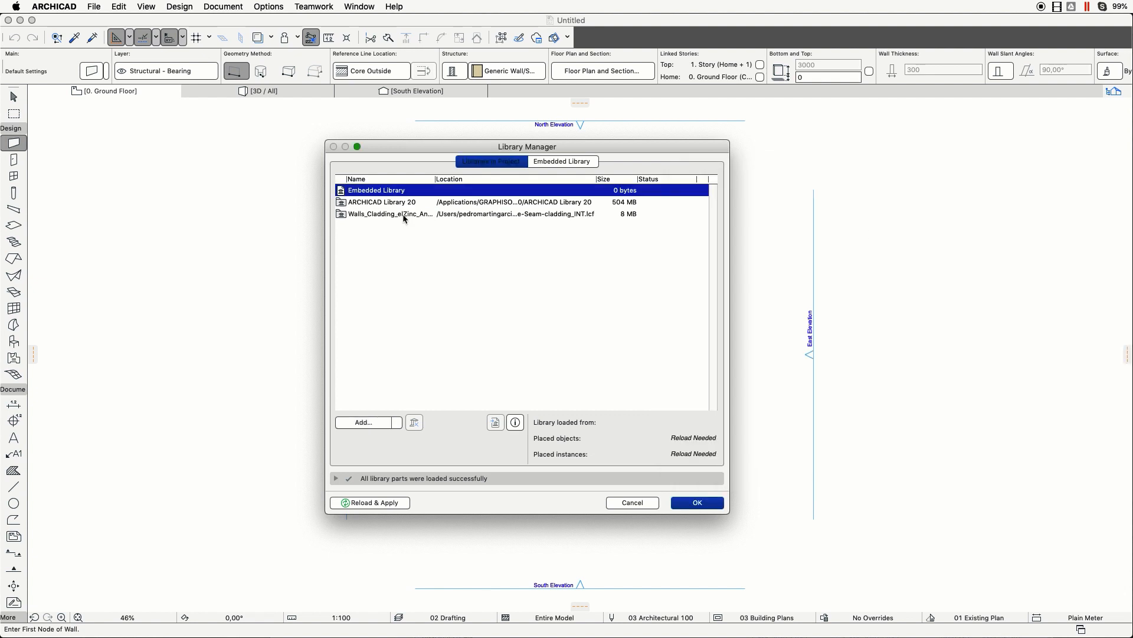
left_click(391, 214)
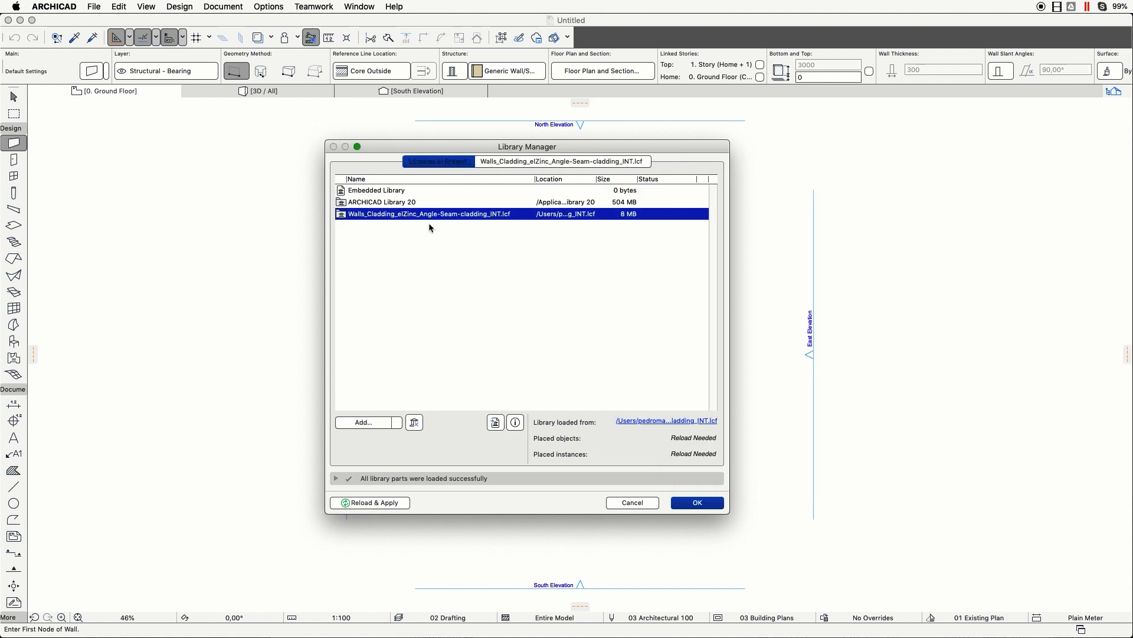
Reload libraries and select the elZinc angle-seam cladding object in Object Default Settings
left_click(695, 503)
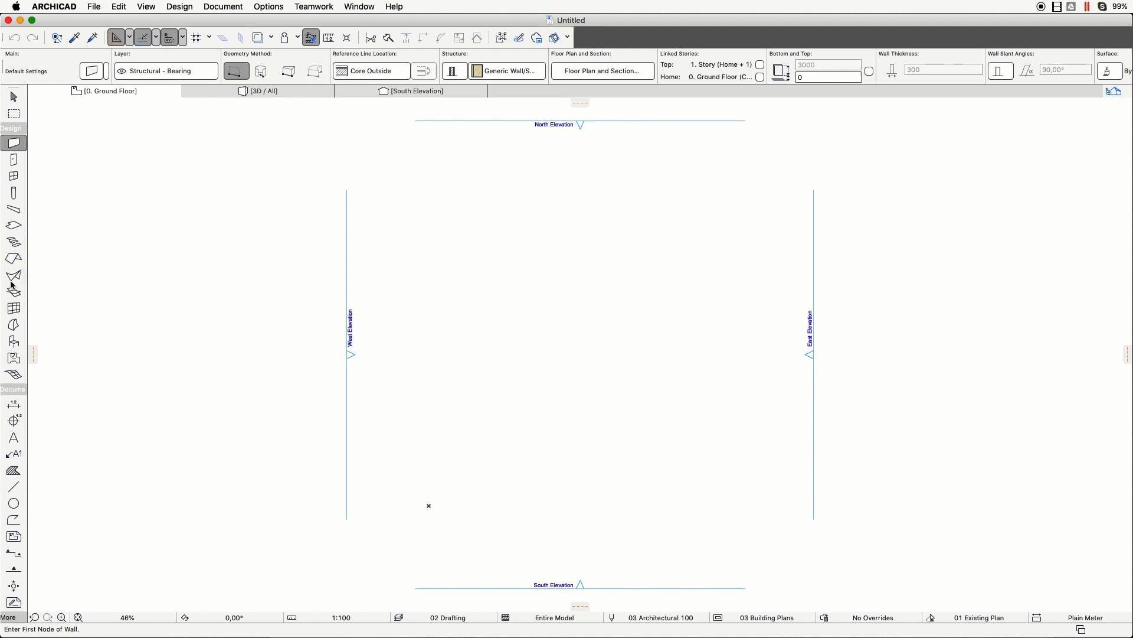
left_click(13, 340)
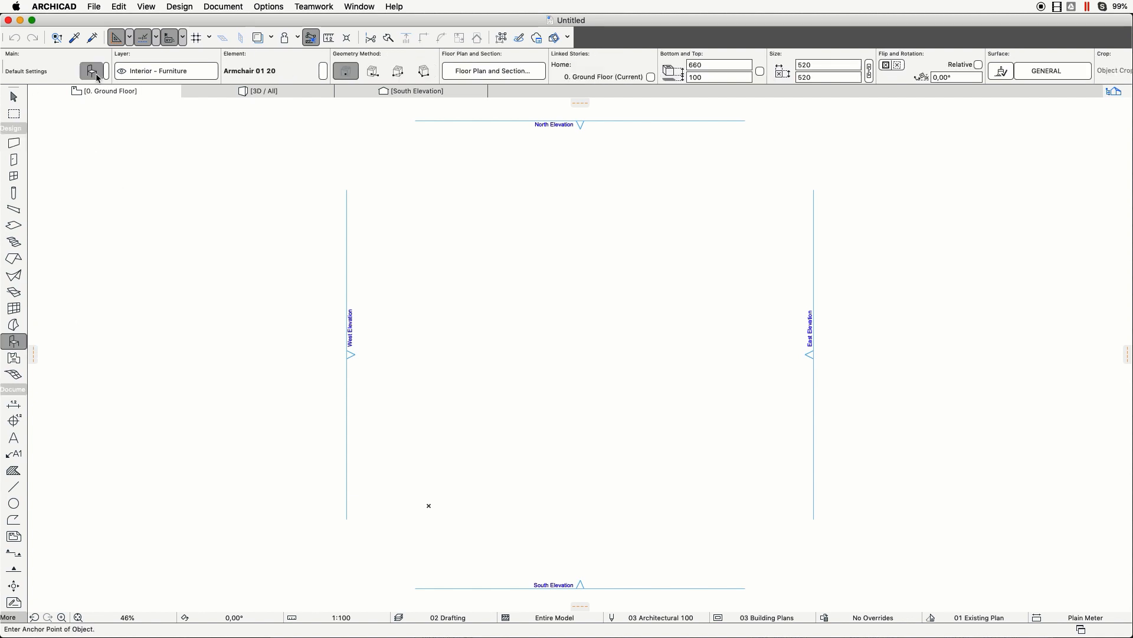
left_click(93, 69)
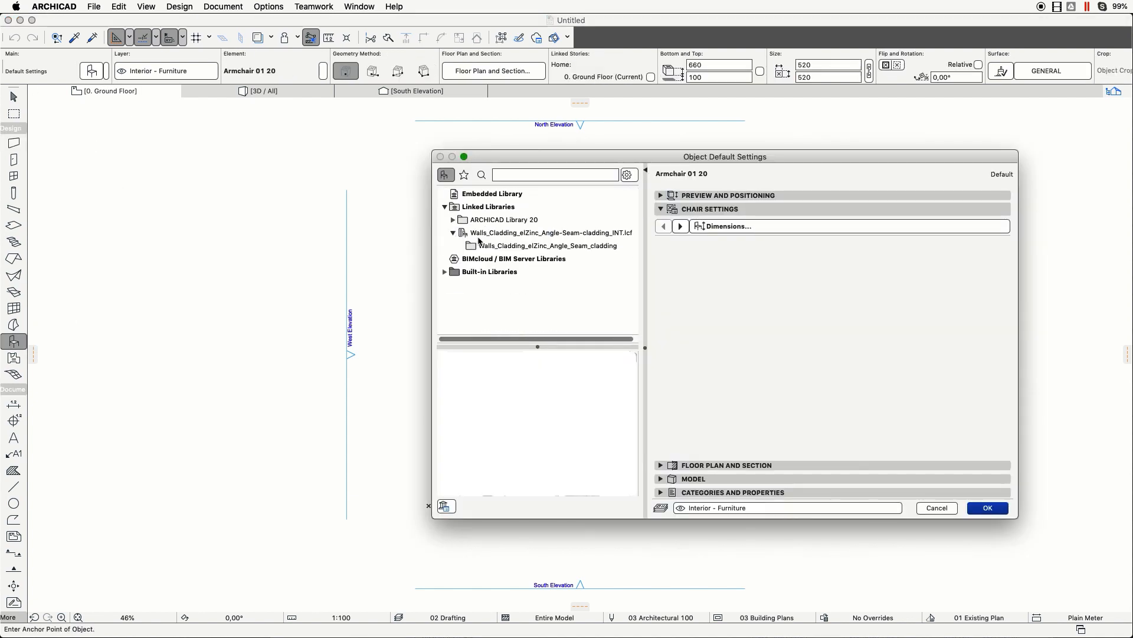
left_click(545, 246)
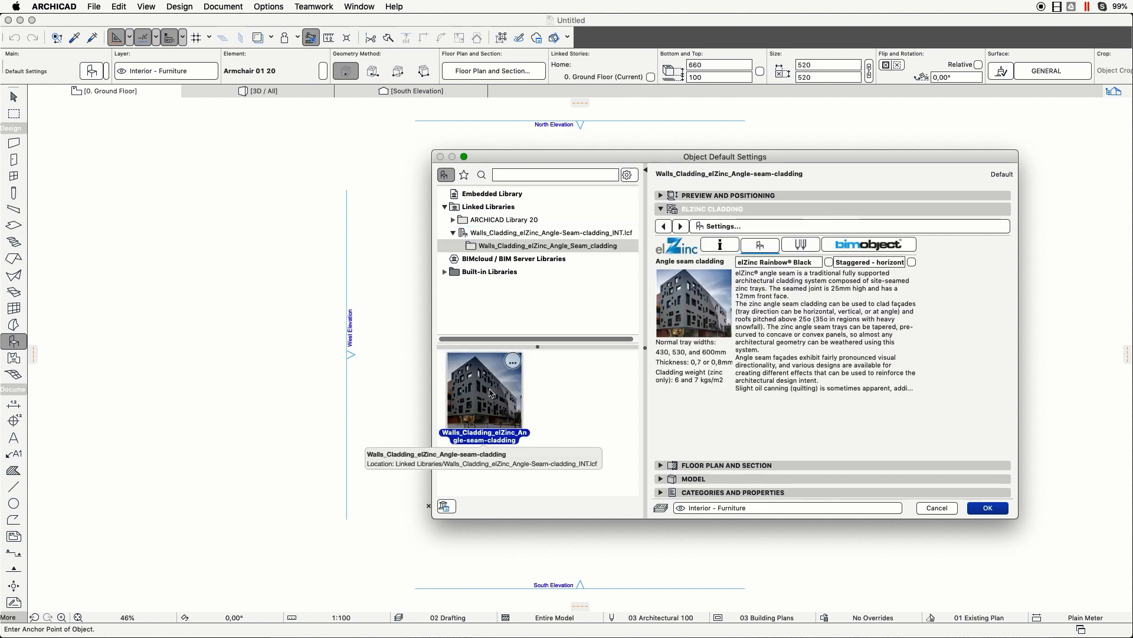
mouse_move(759, 344)
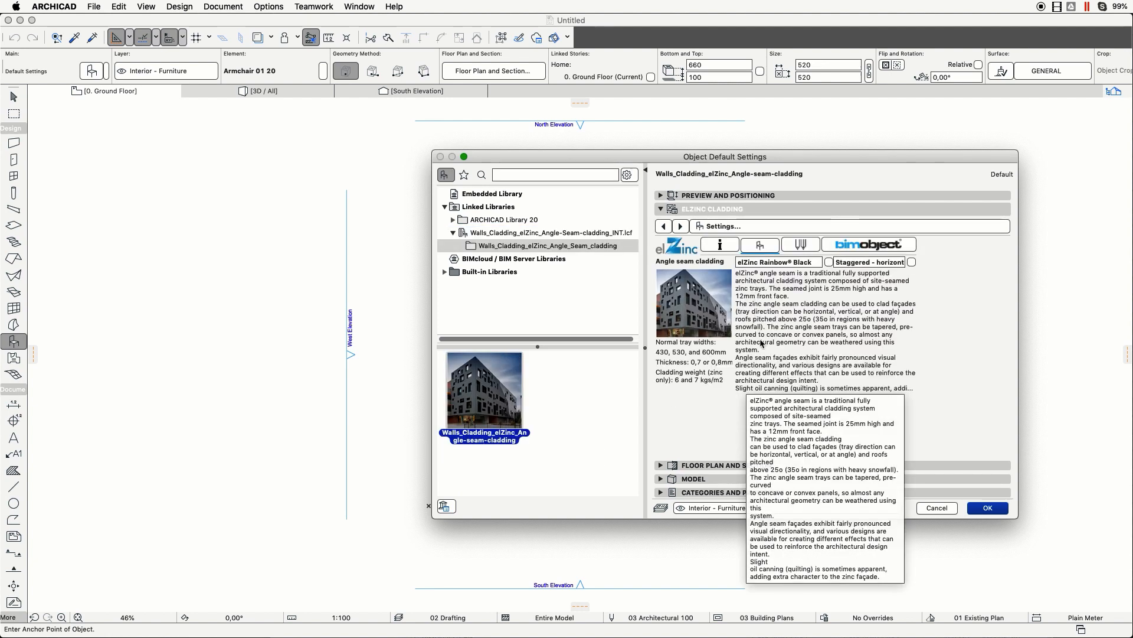
Give the cladding Rainbow Gold colour and Staggered - horizontal layout, then confirm
left_click(776, 262)
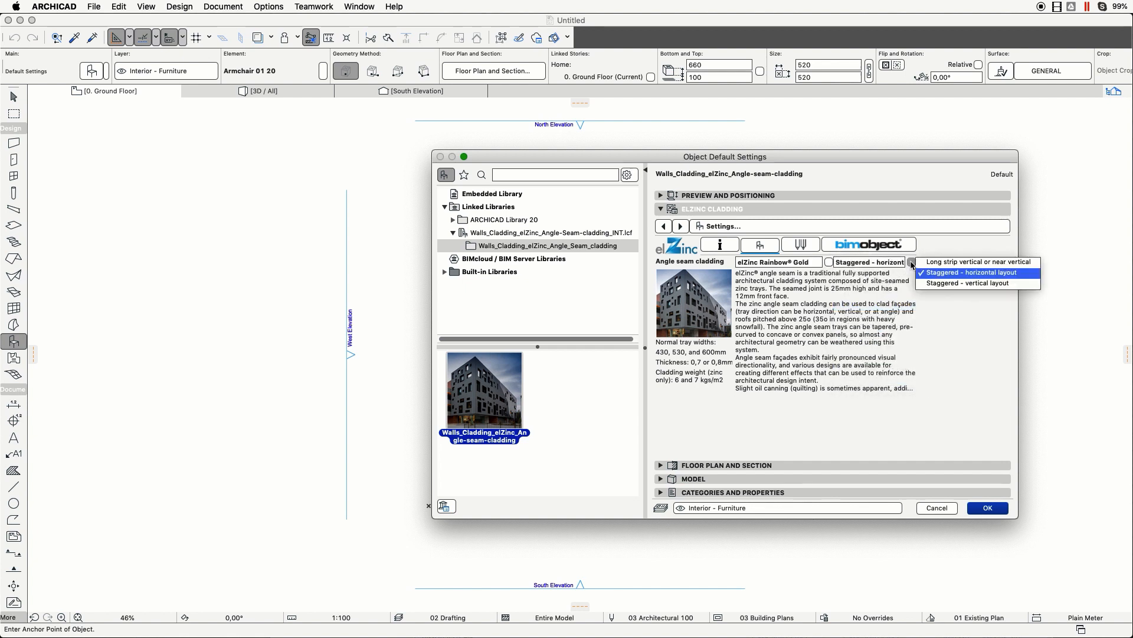
left_click(968, 273)
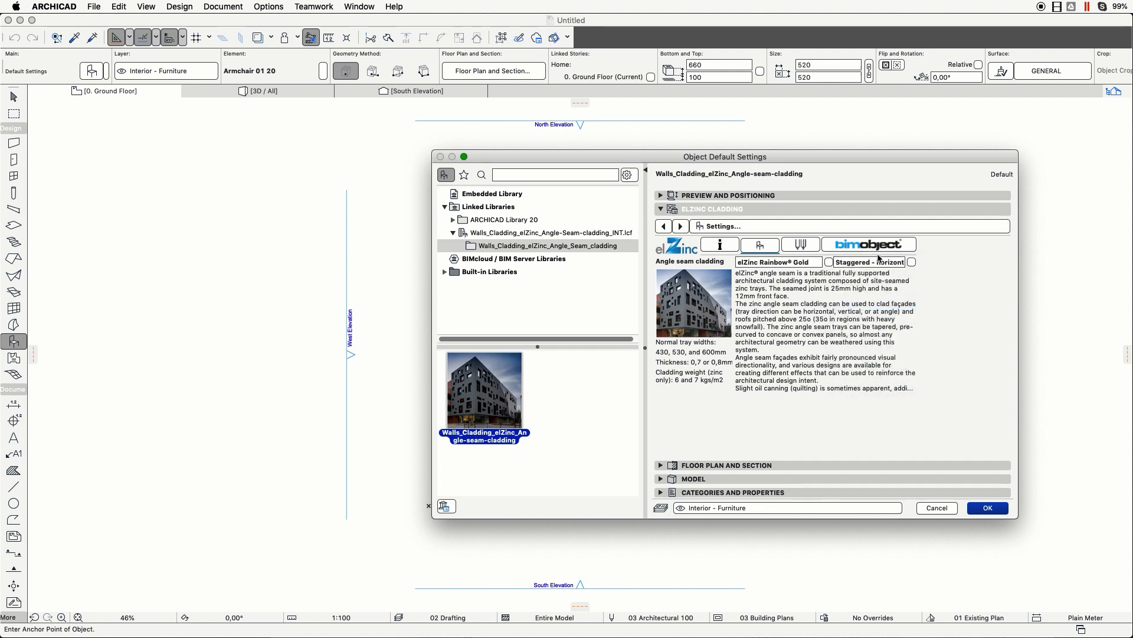
left_click(986, 507)
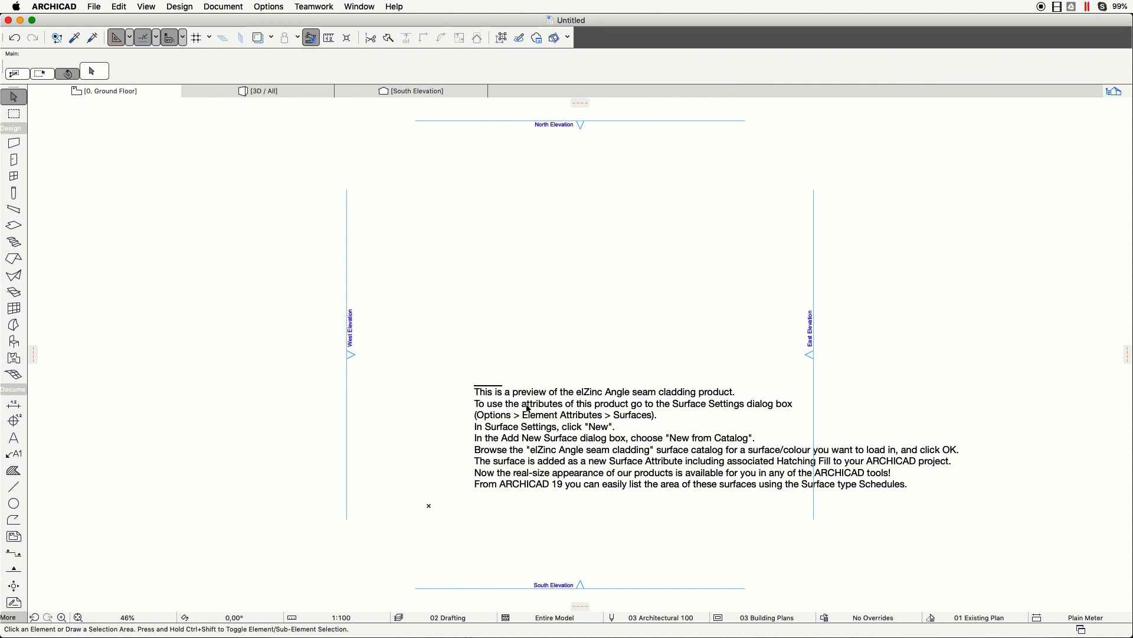
Bring up the project's surface attributes from the Options menu
left_click(268, 7)
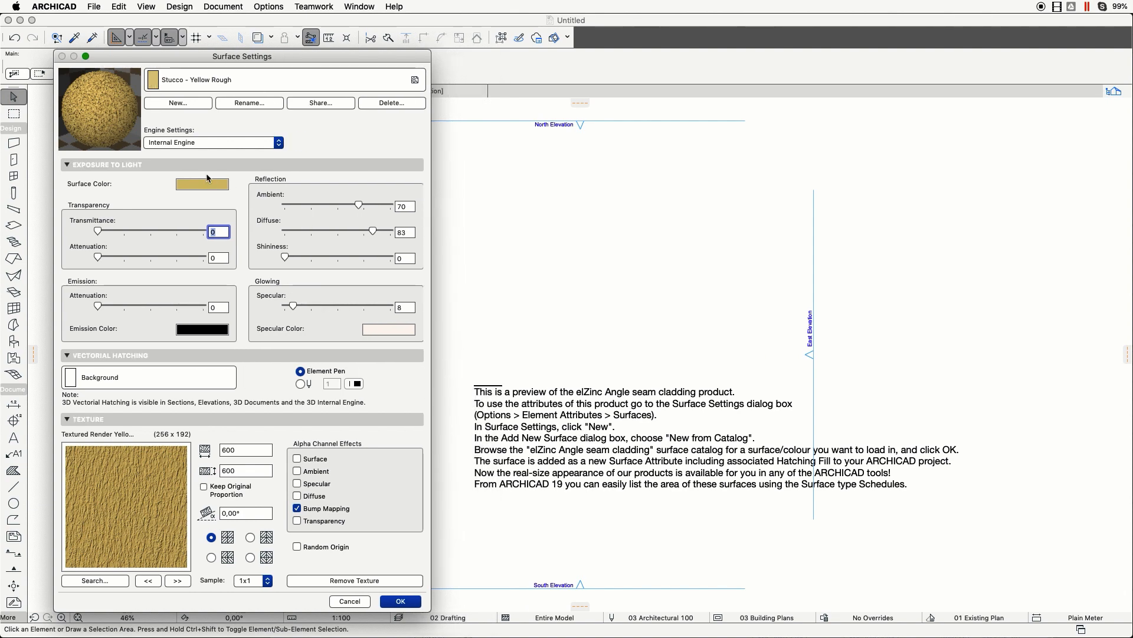
Load the gold staggered-horizontal elZinc angle-seam cladding surface from the elZinc catalog
left_click(177, 103)
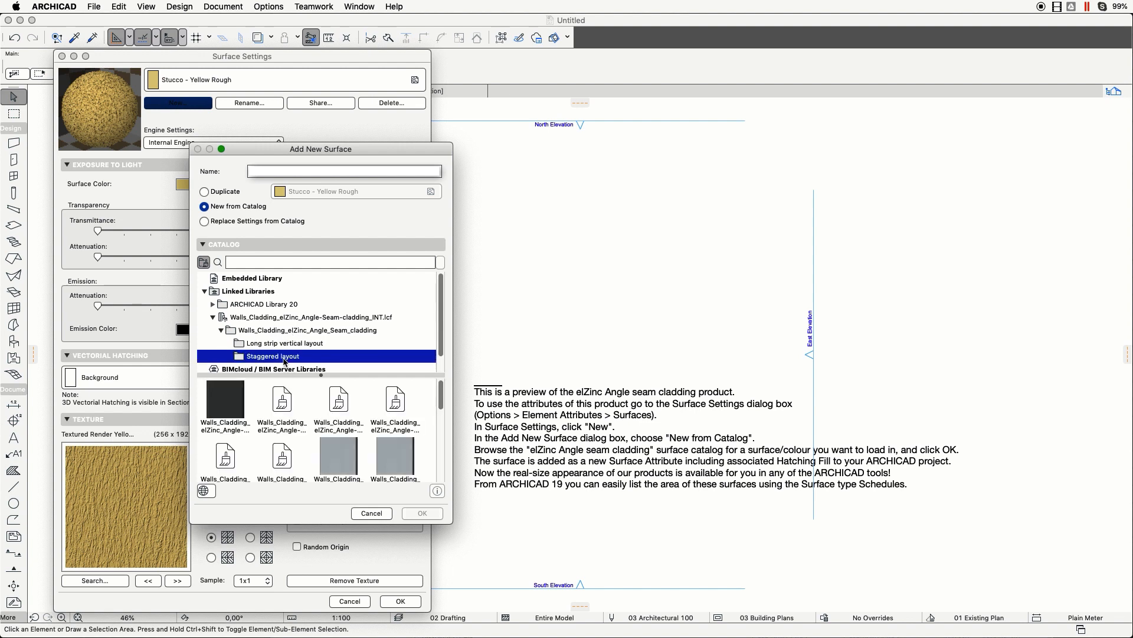
left_click(281, 426)
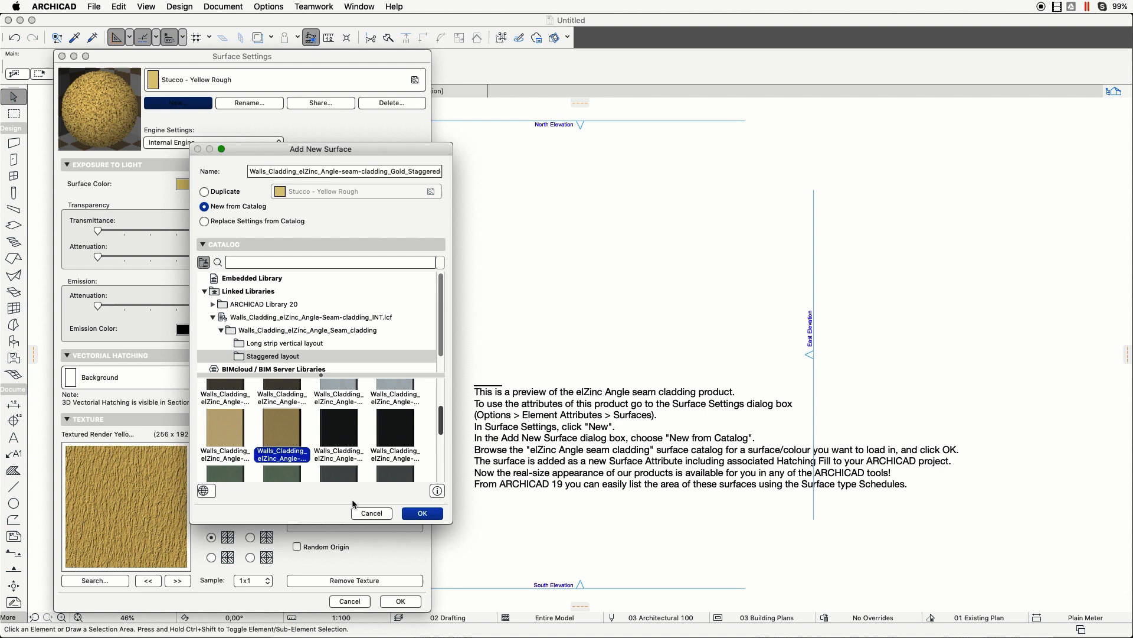
left_click(422, 512)
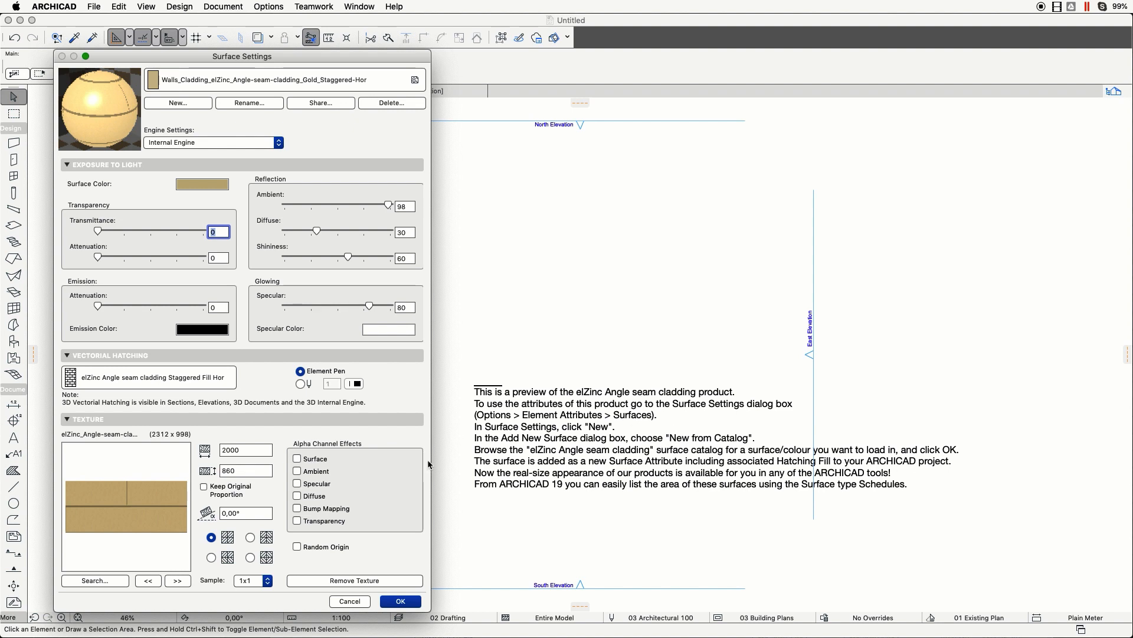
mouse_move(886, 478)
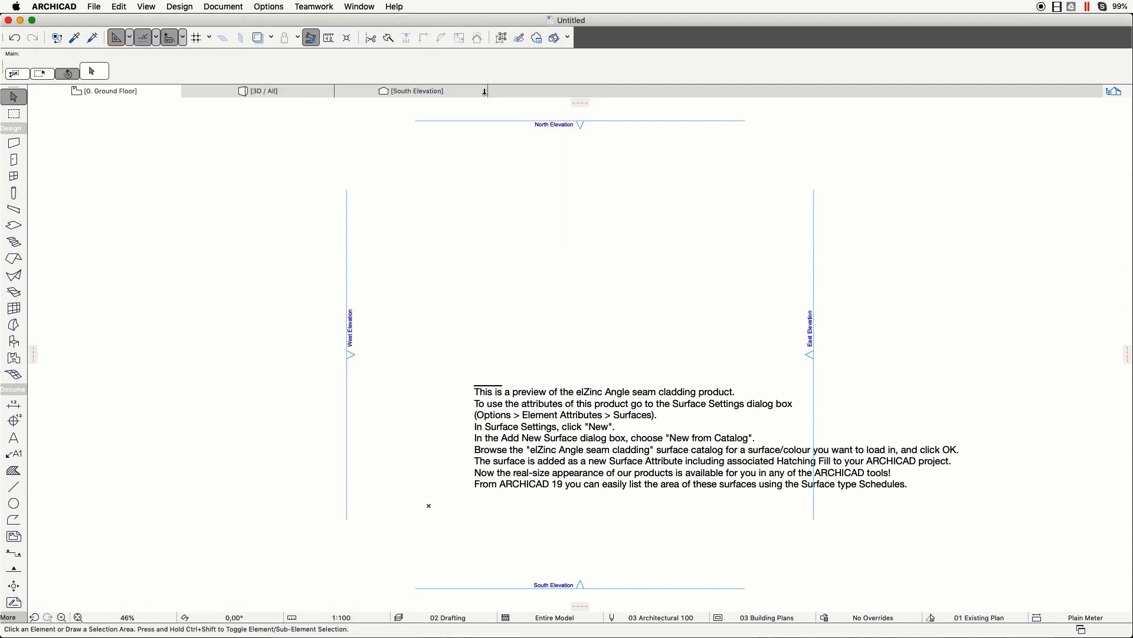
Duplicate Brick - Finish as 'elZinc - Angle Seam - Gold - Staggered Horizontal' using the gold elZinc surface
left_click(112, 371)
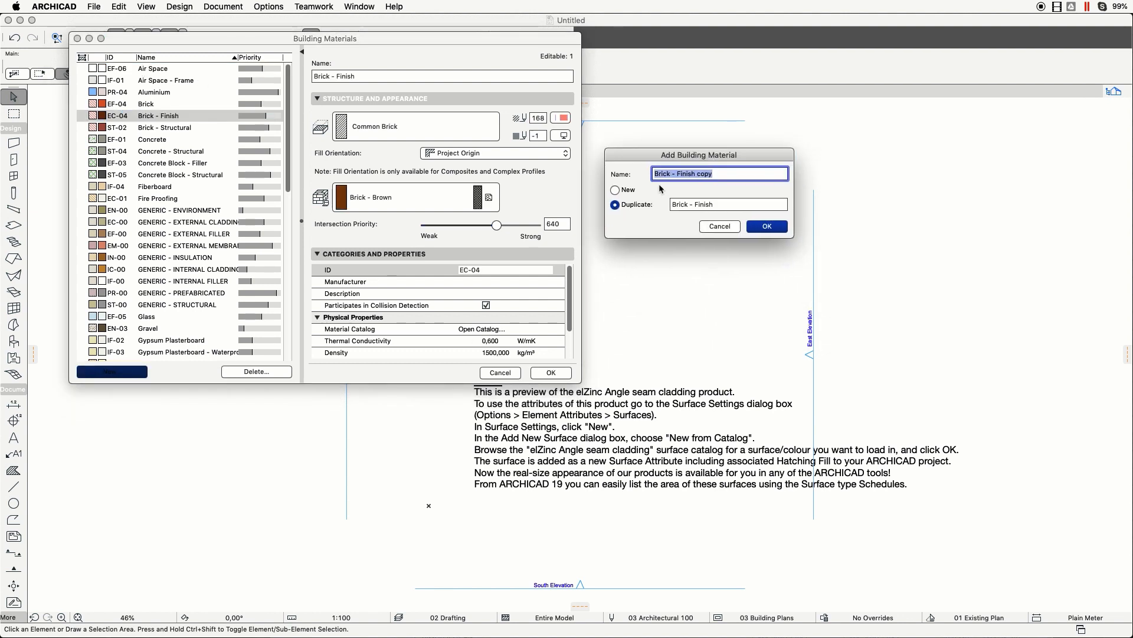
type("elZinc - An")
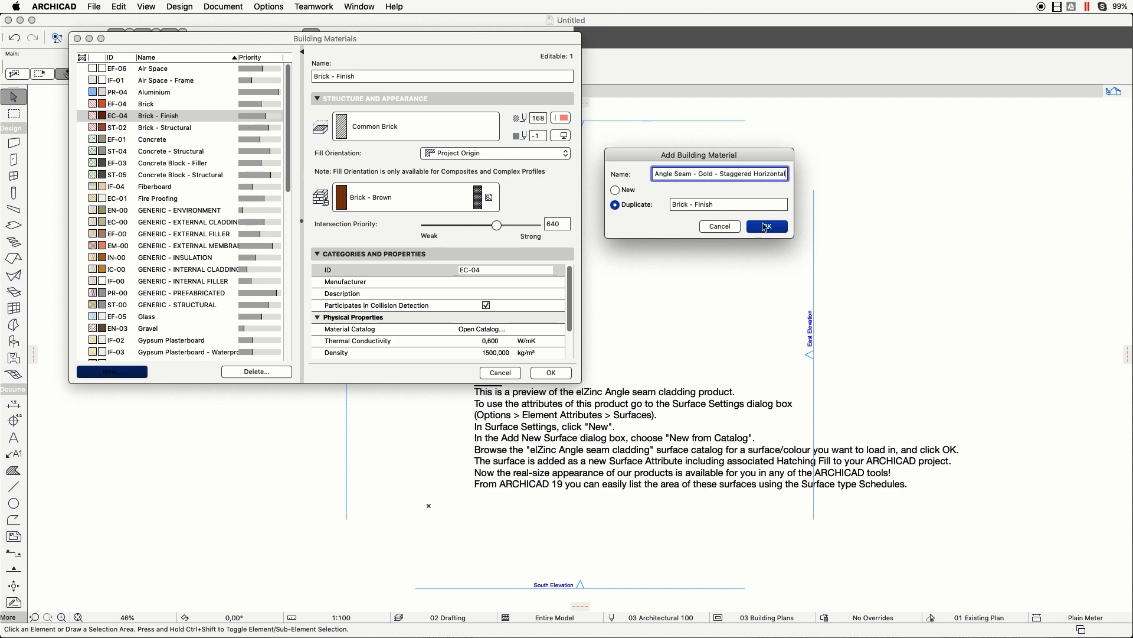
left_click(765, 225)
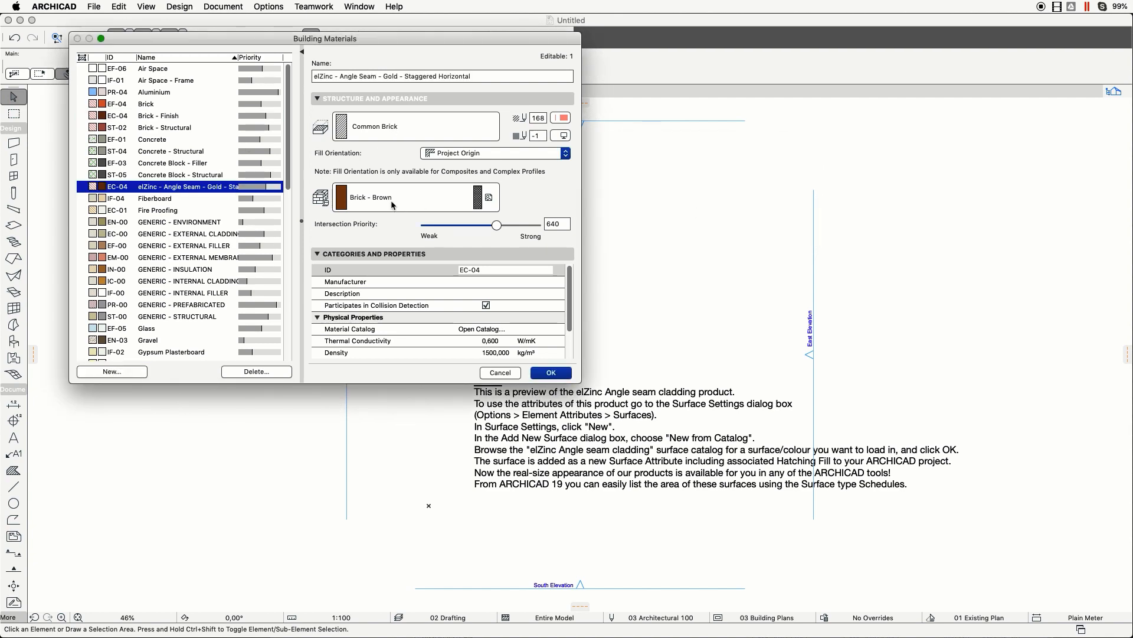
left_click(412, 197)
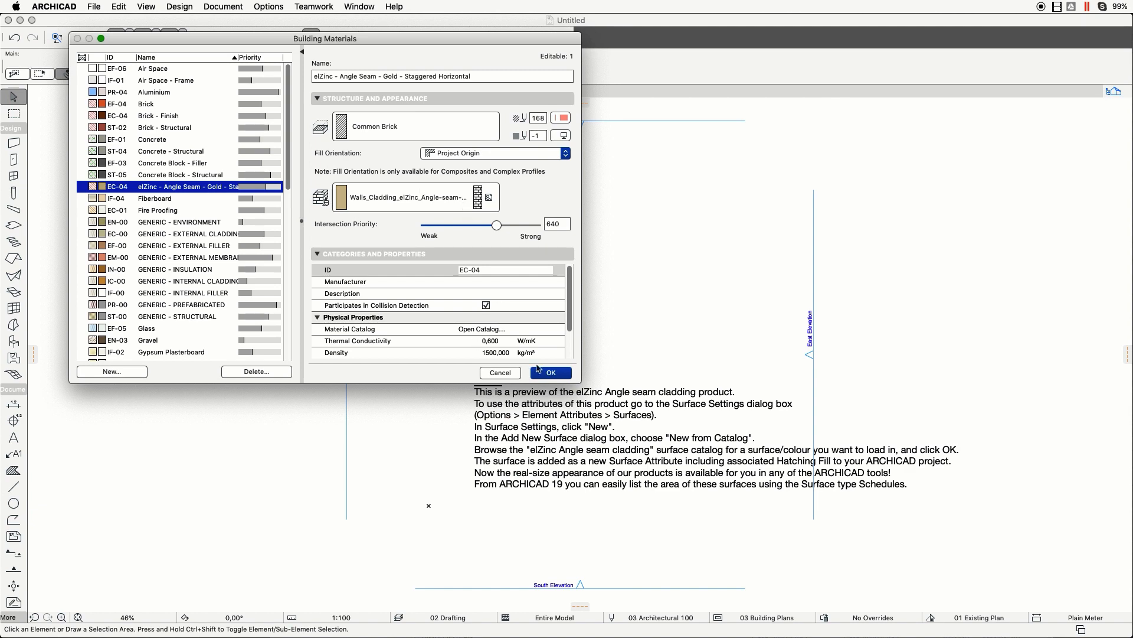
left_click(550, 372)
type("elZi")
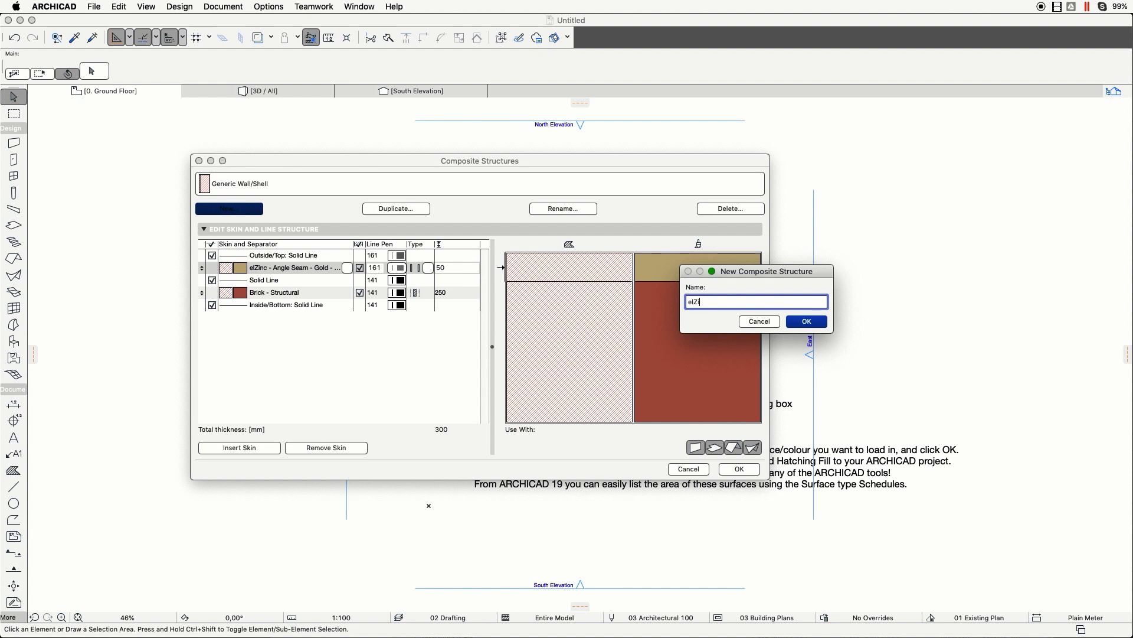
Name the new composite 'Brick Wall + elZinc - Angle Seam - Gold - Staggered Horizontal'
type("nc -")
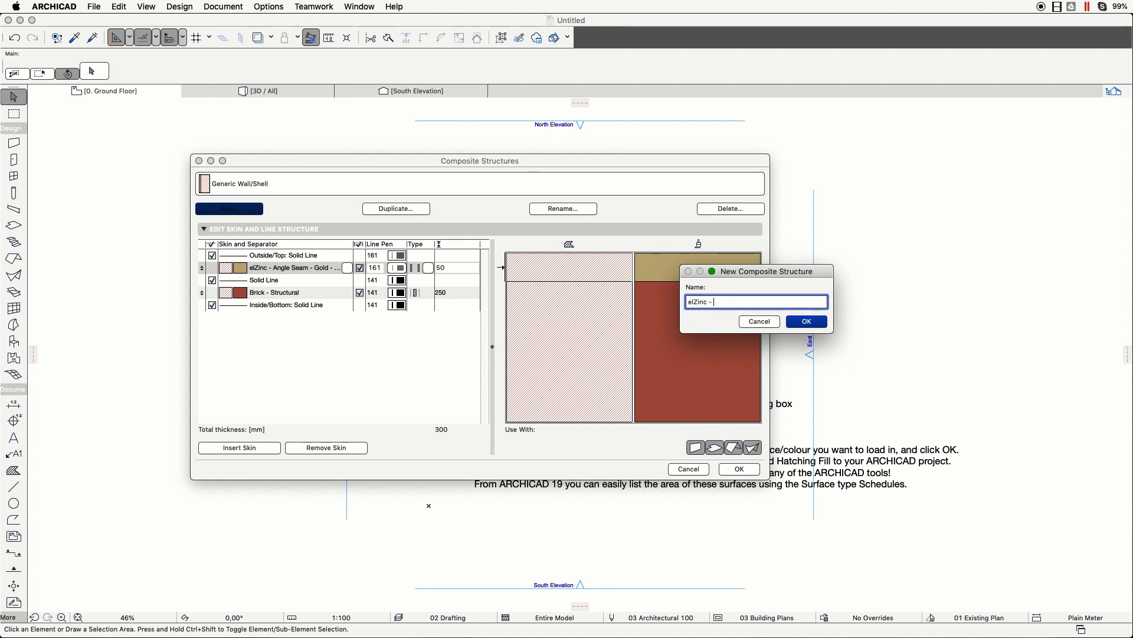
type("Angle Seam -")
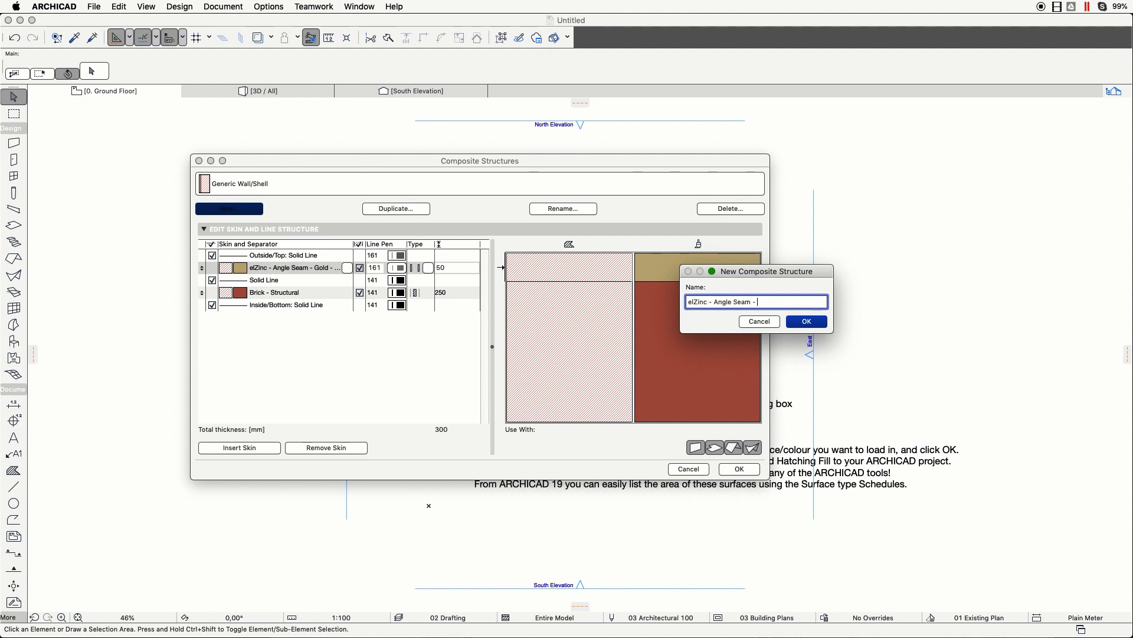
type("Gold - Sta")
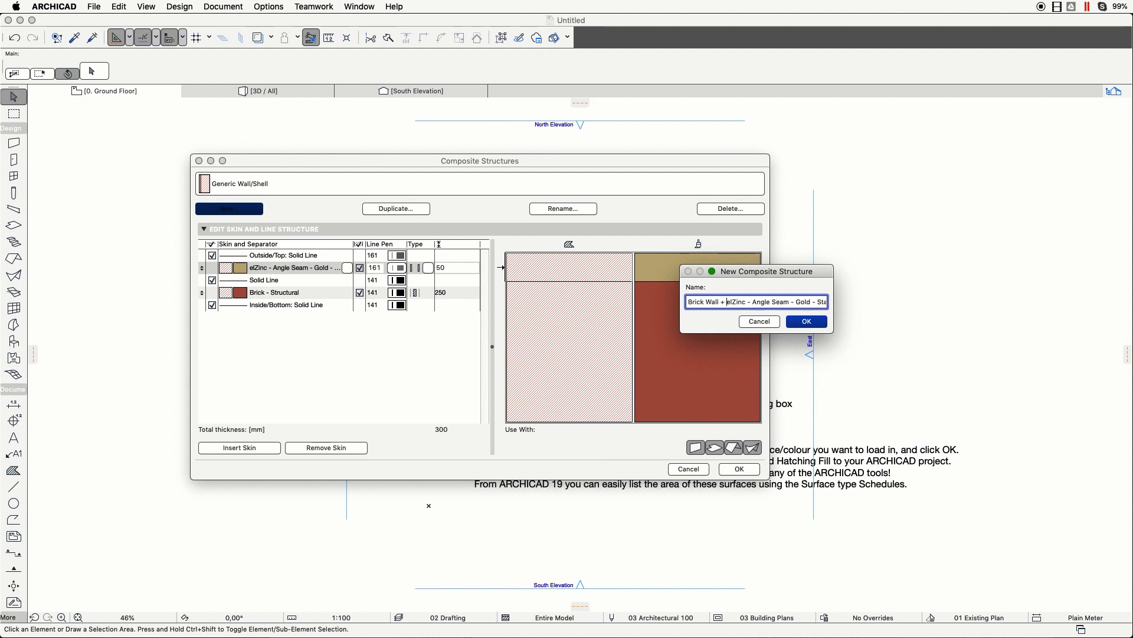
left_click(805, 321)
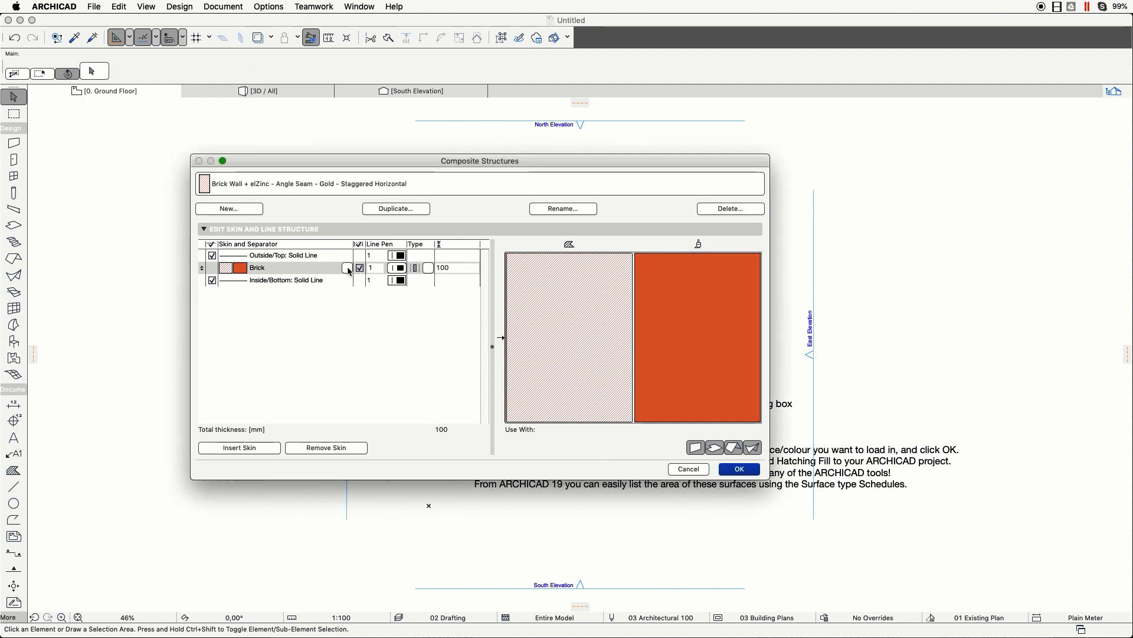
Assign the new brick + elZinc composite as the Wall tool's structure
left_click(238, 446)
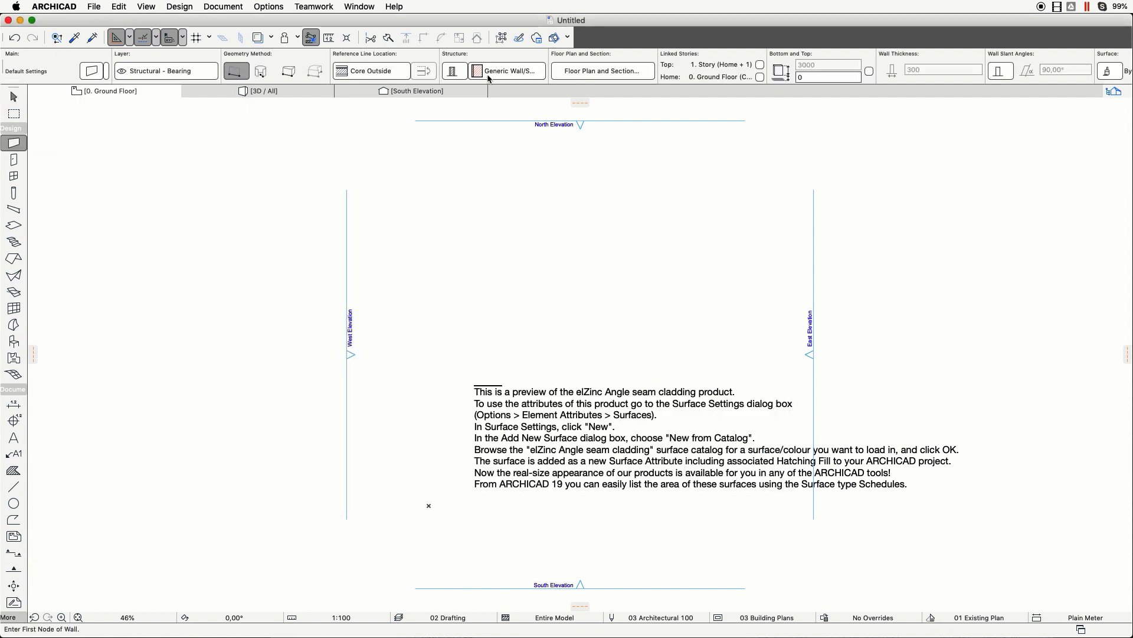
left_click(506, 71)
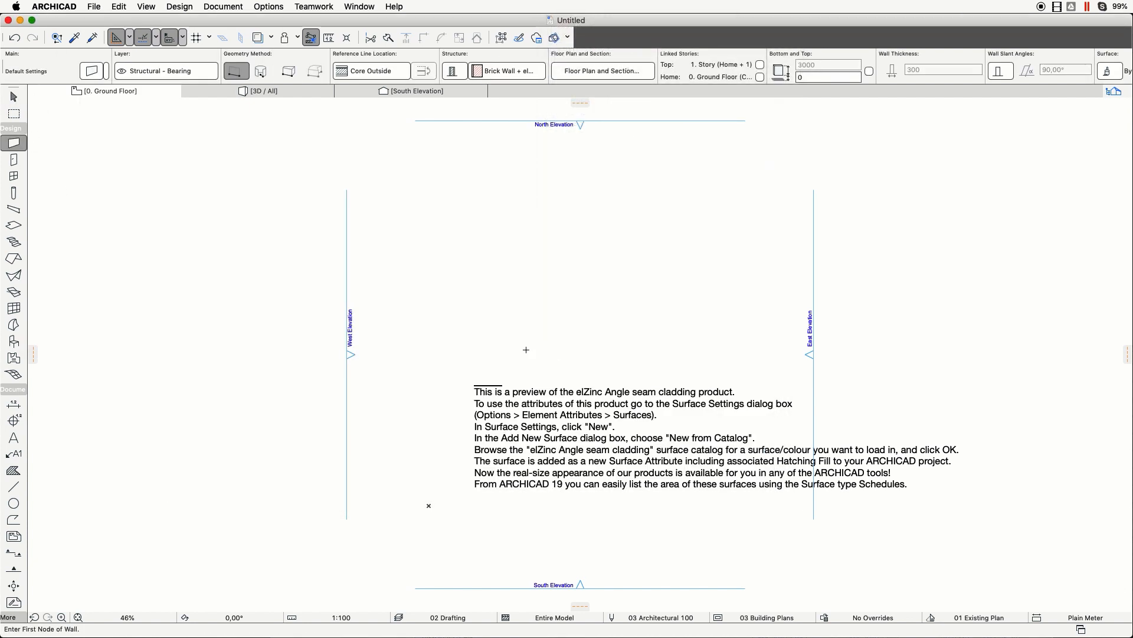